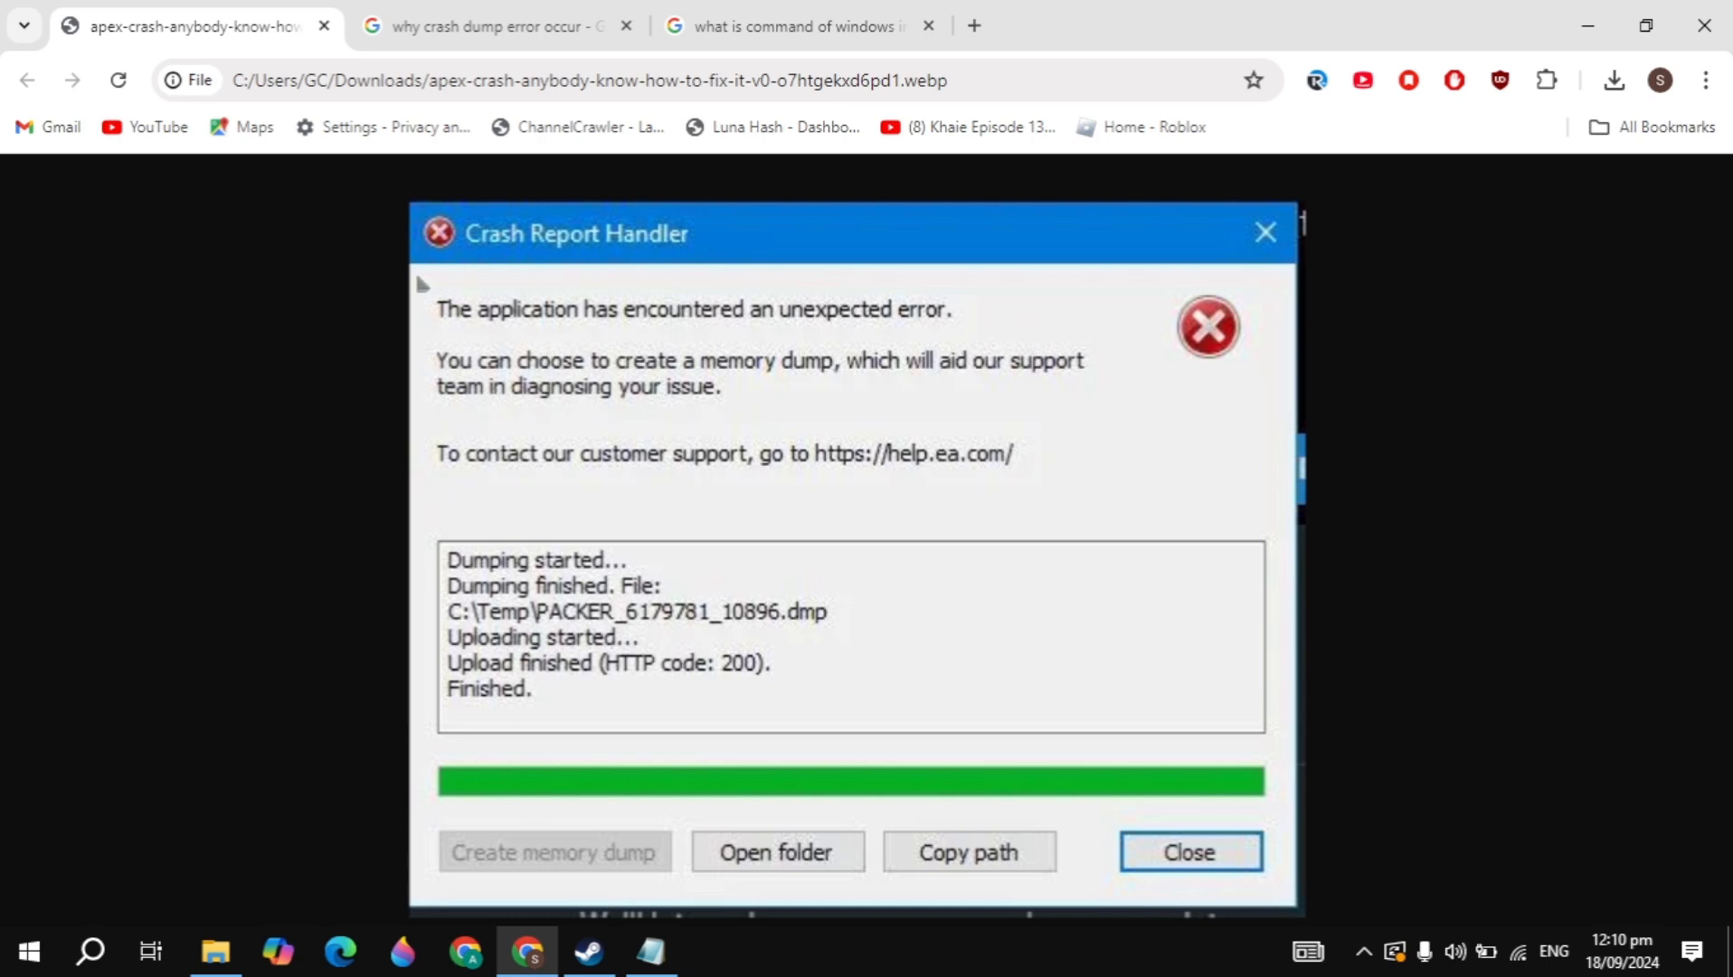
mouse_move(816, 335)
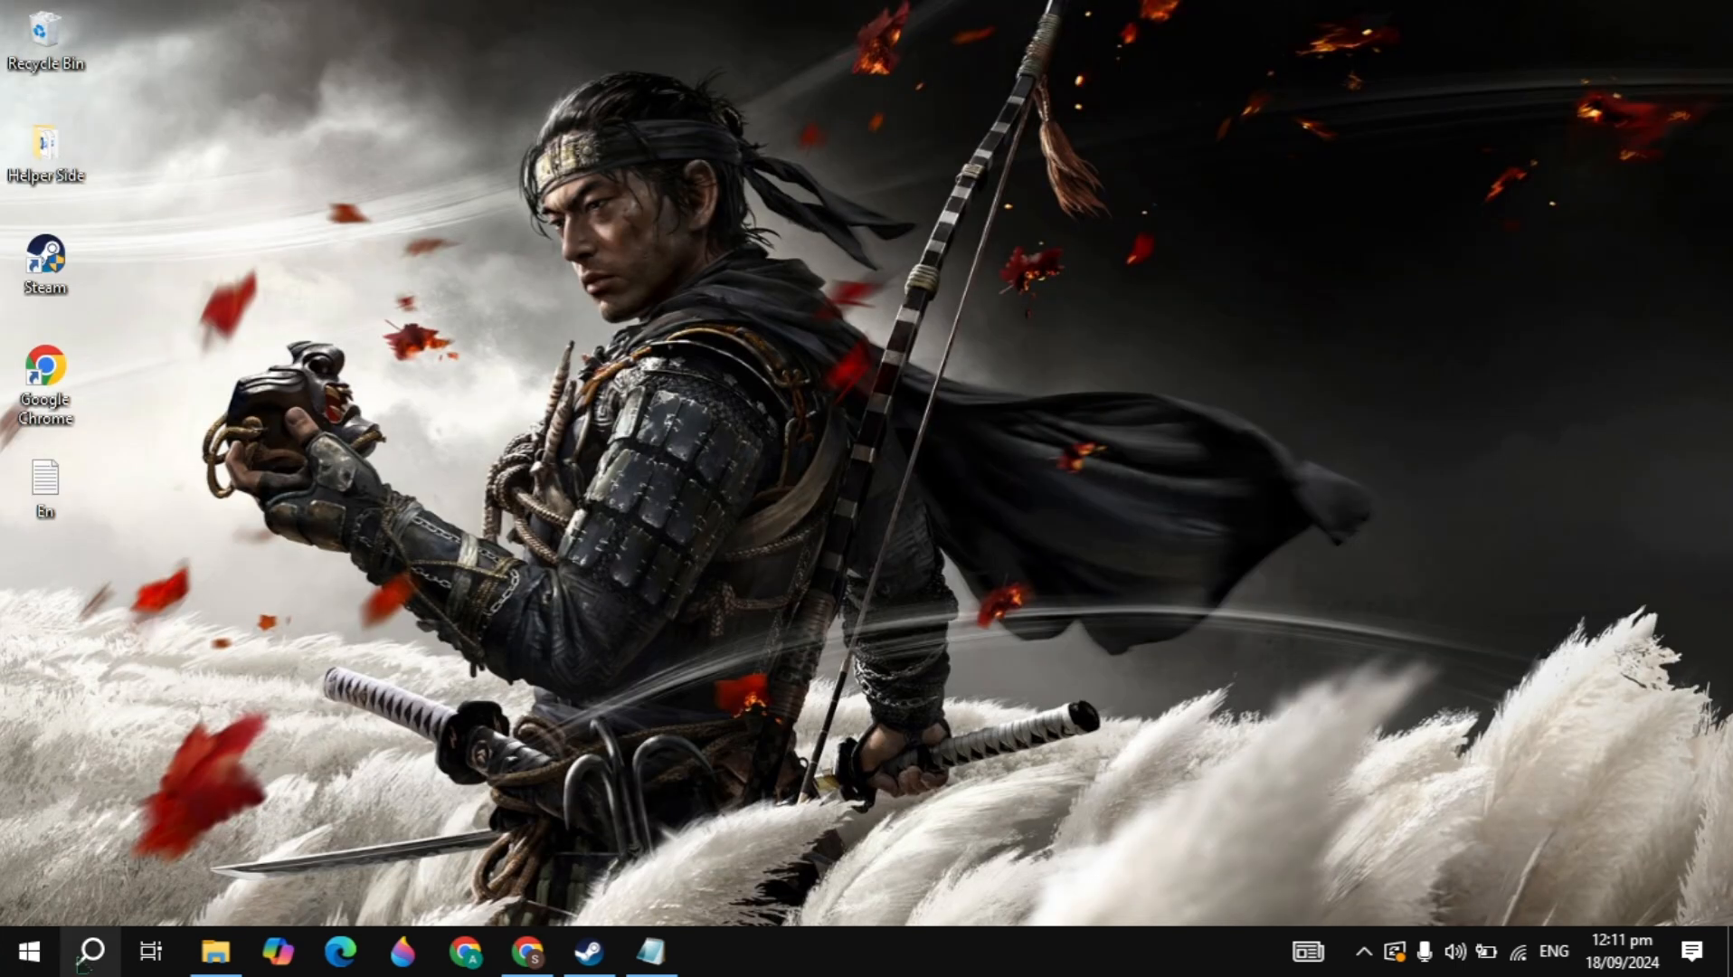
- From an administrator Command Prompt, run sfc /scannow and then the DISM online checkhealth command
text(cmd)
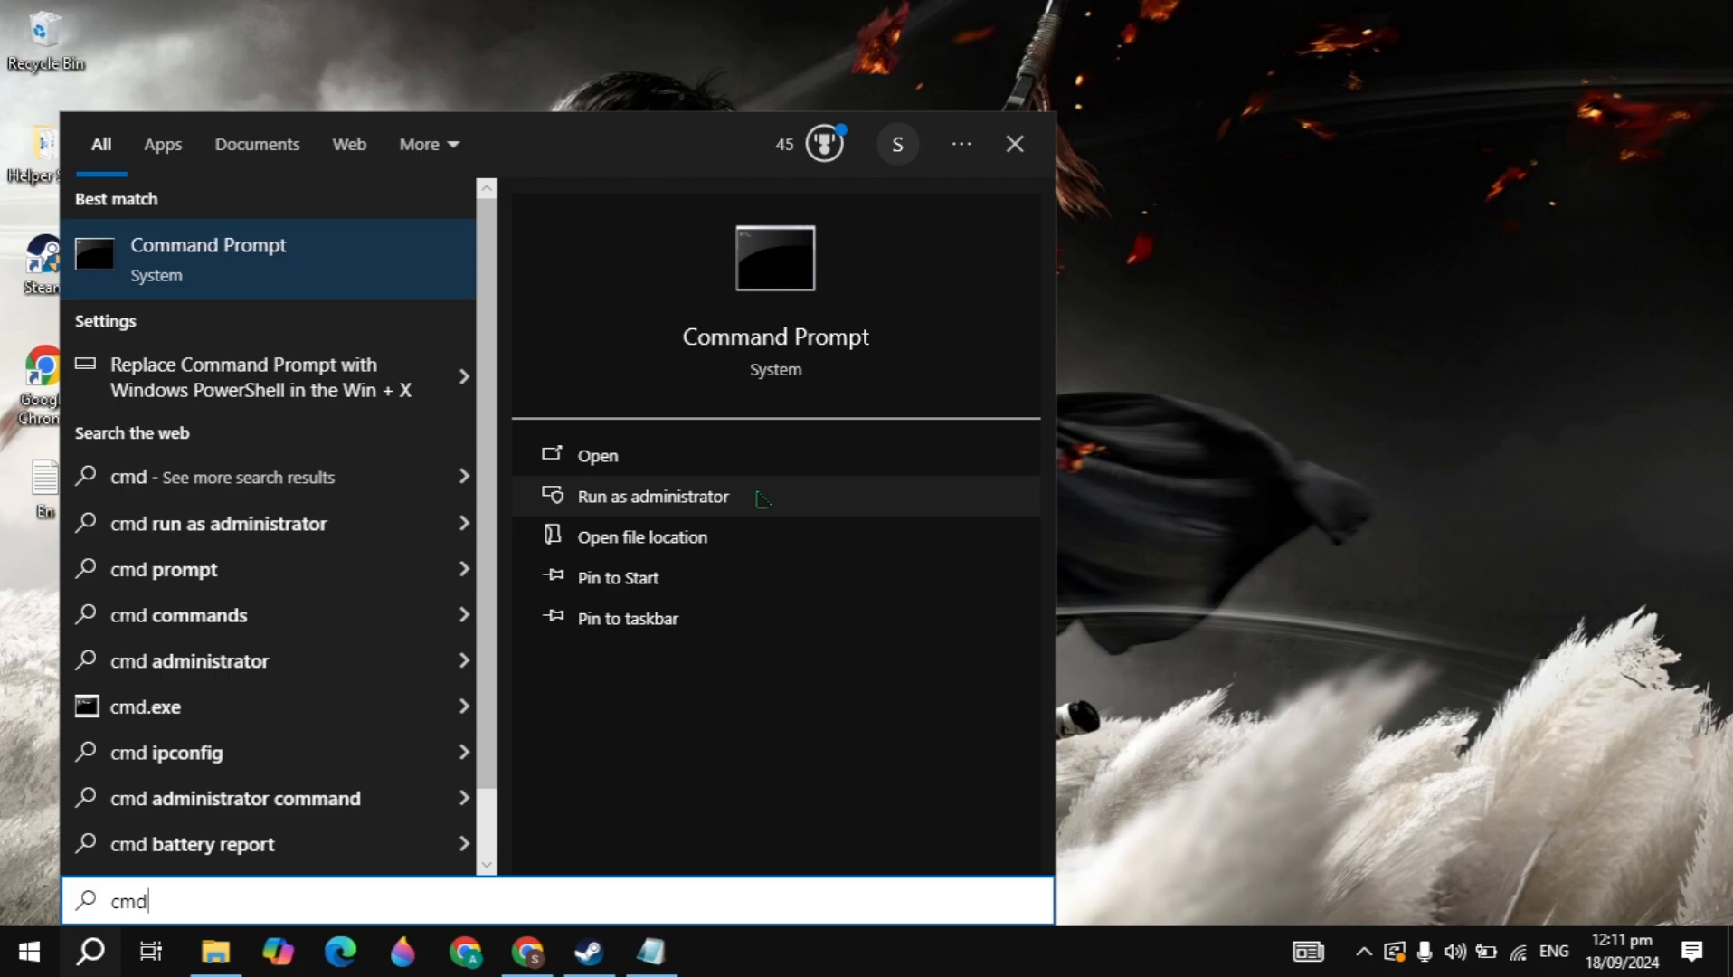
click(651, 496)
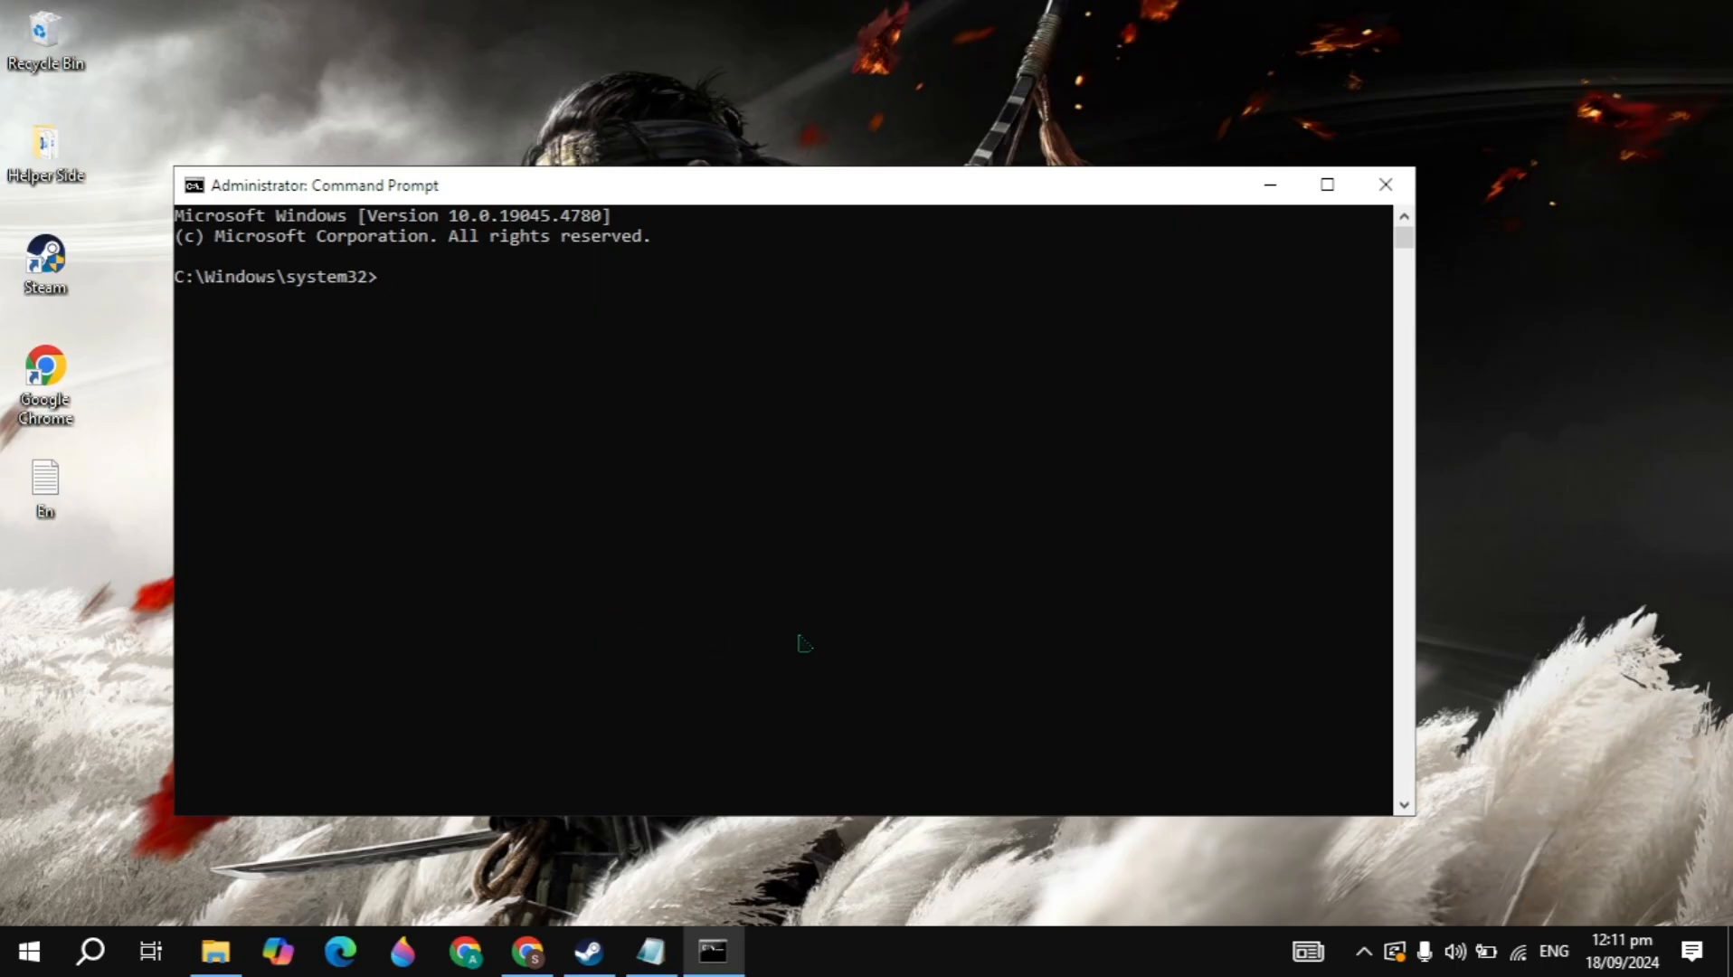
text(sfc /s)
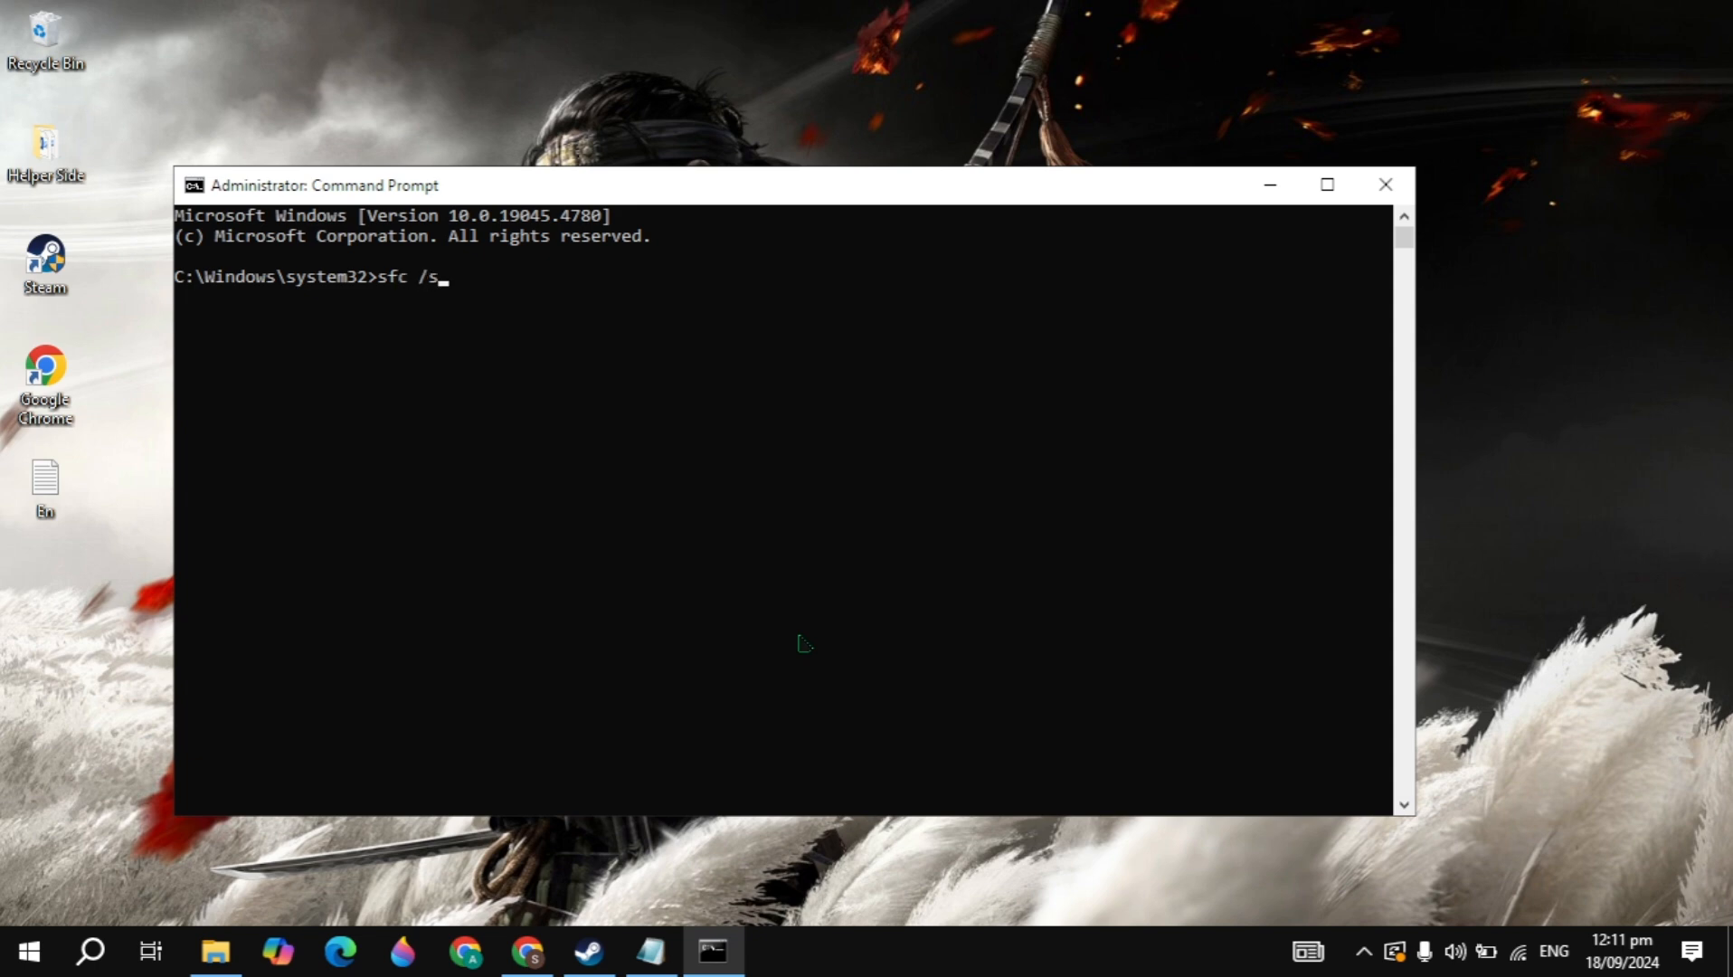
text(cannow)
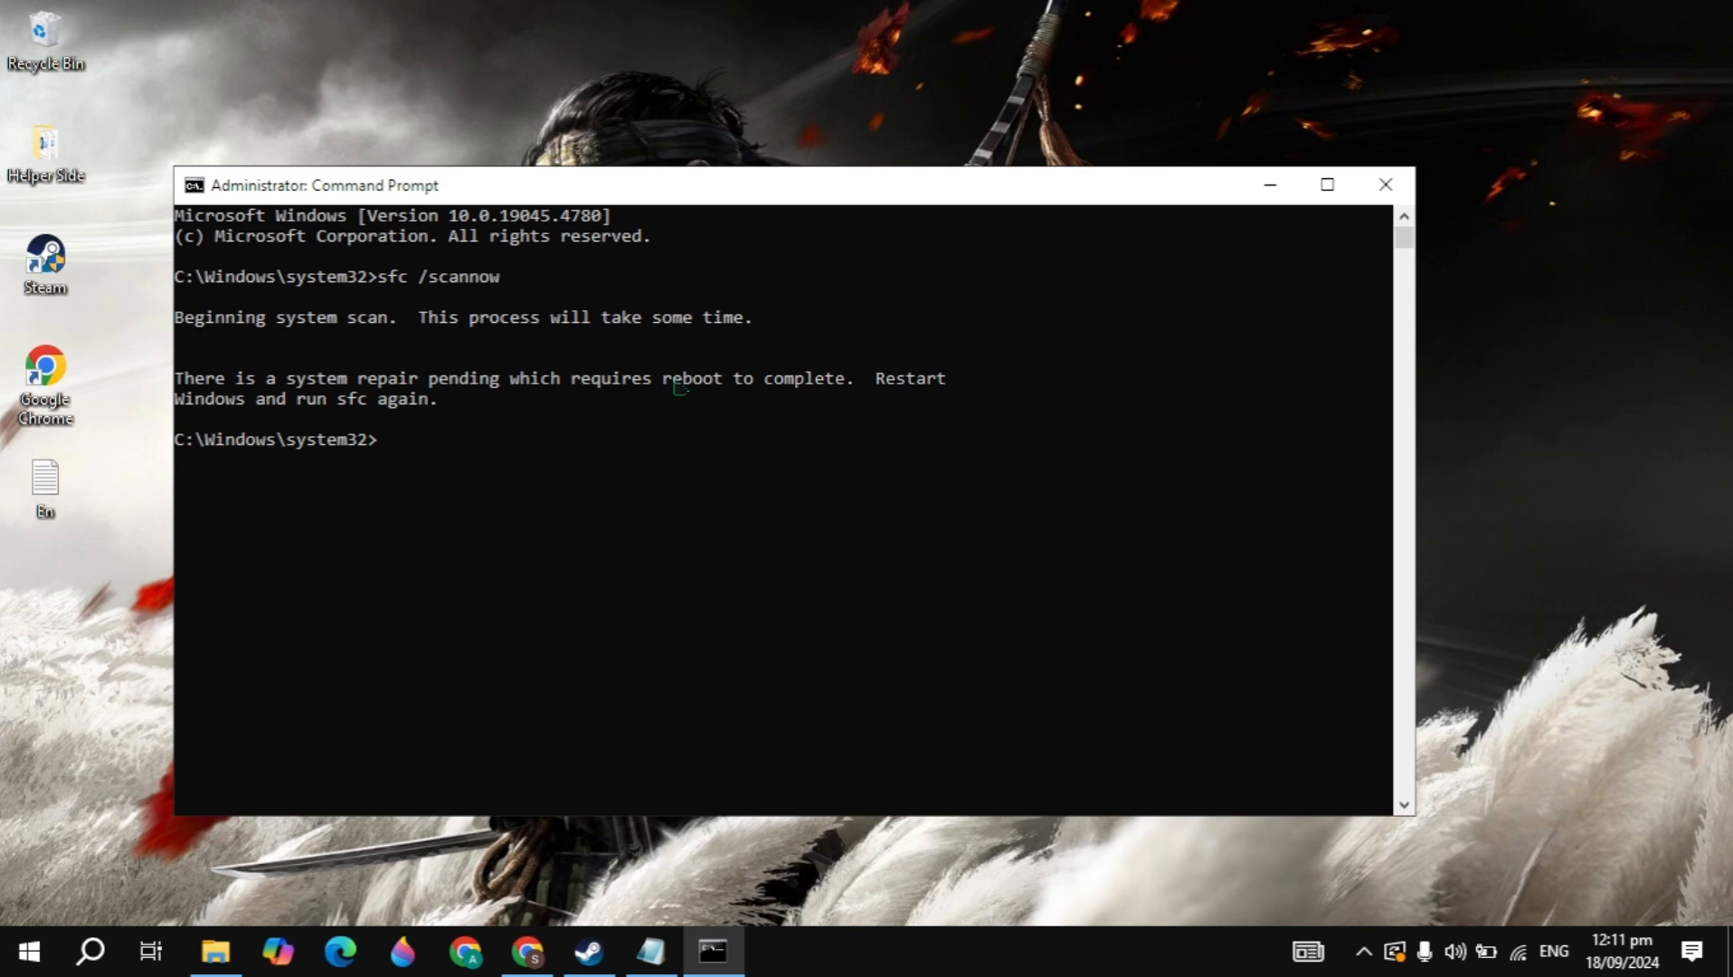
mouse_move(617, 390)
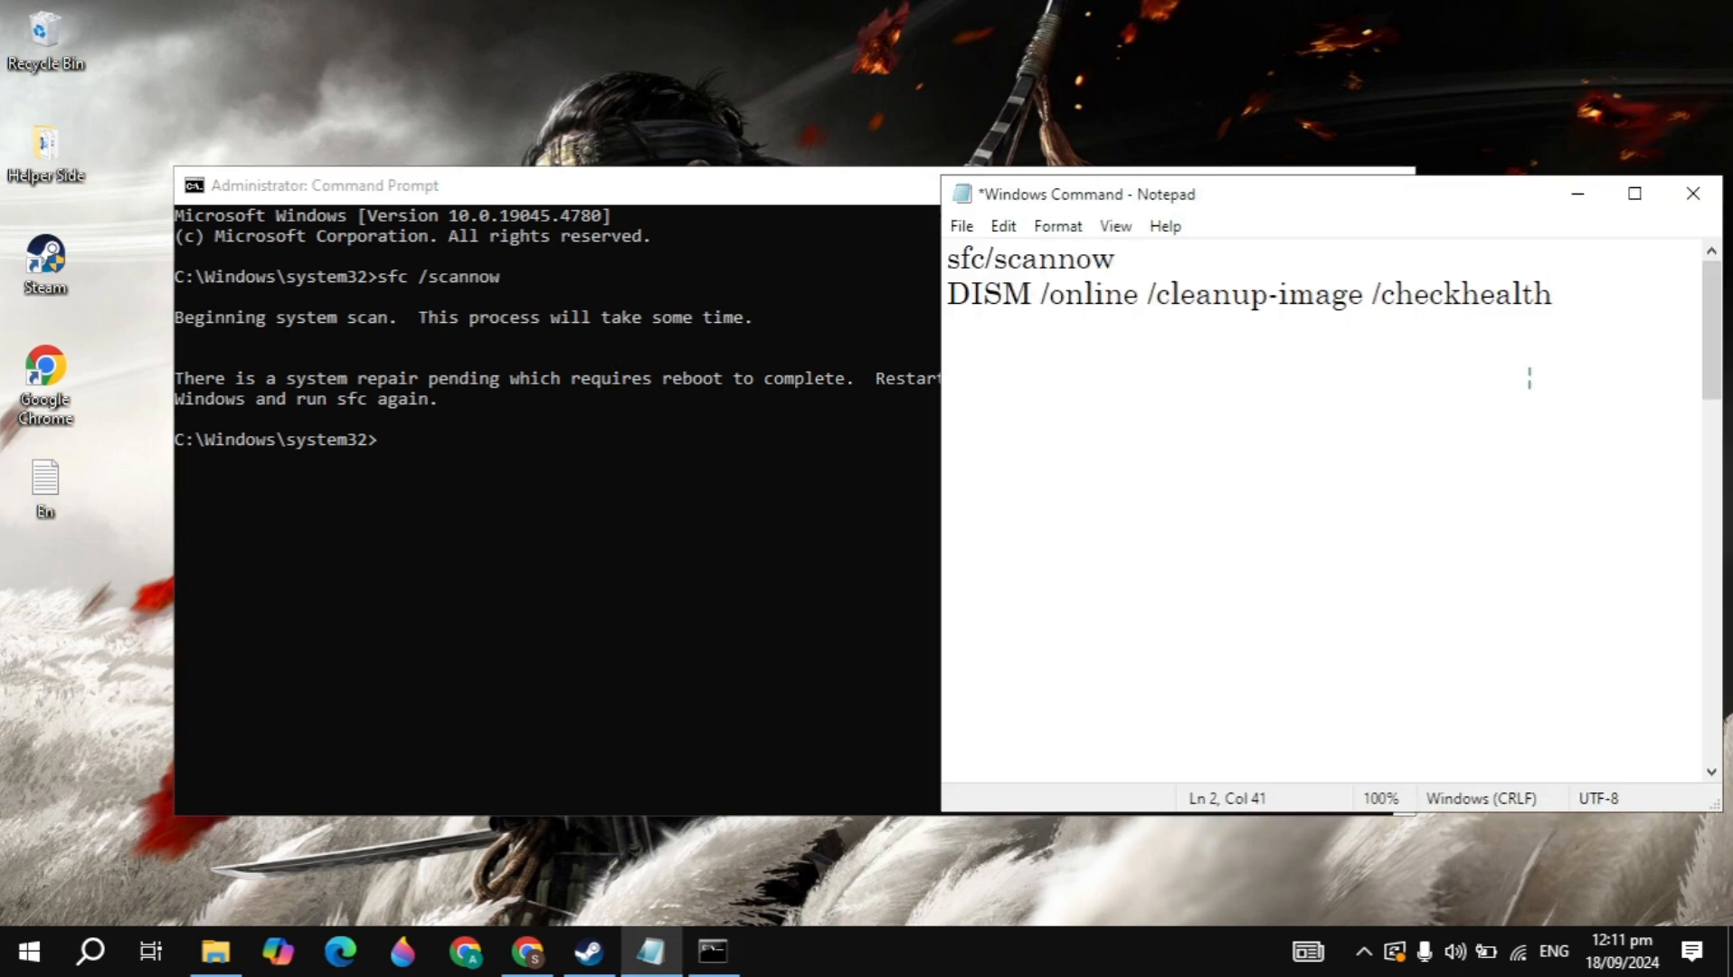
triple_click(1243, 293)
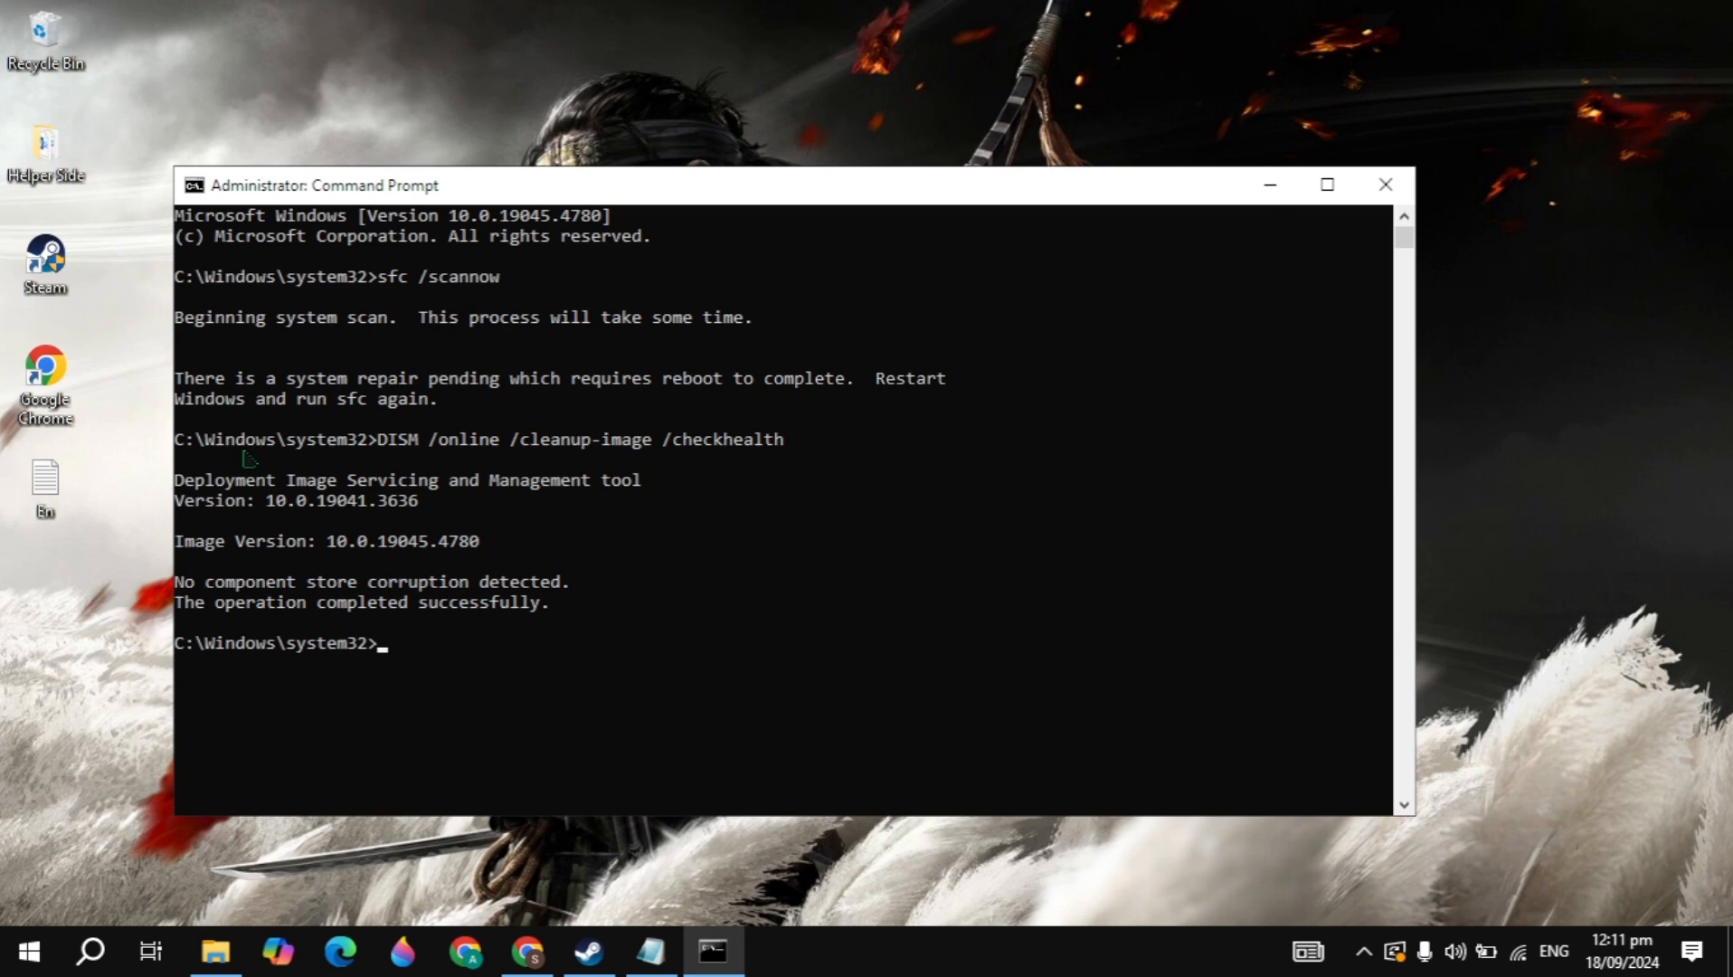
mouse_move(235, 407)
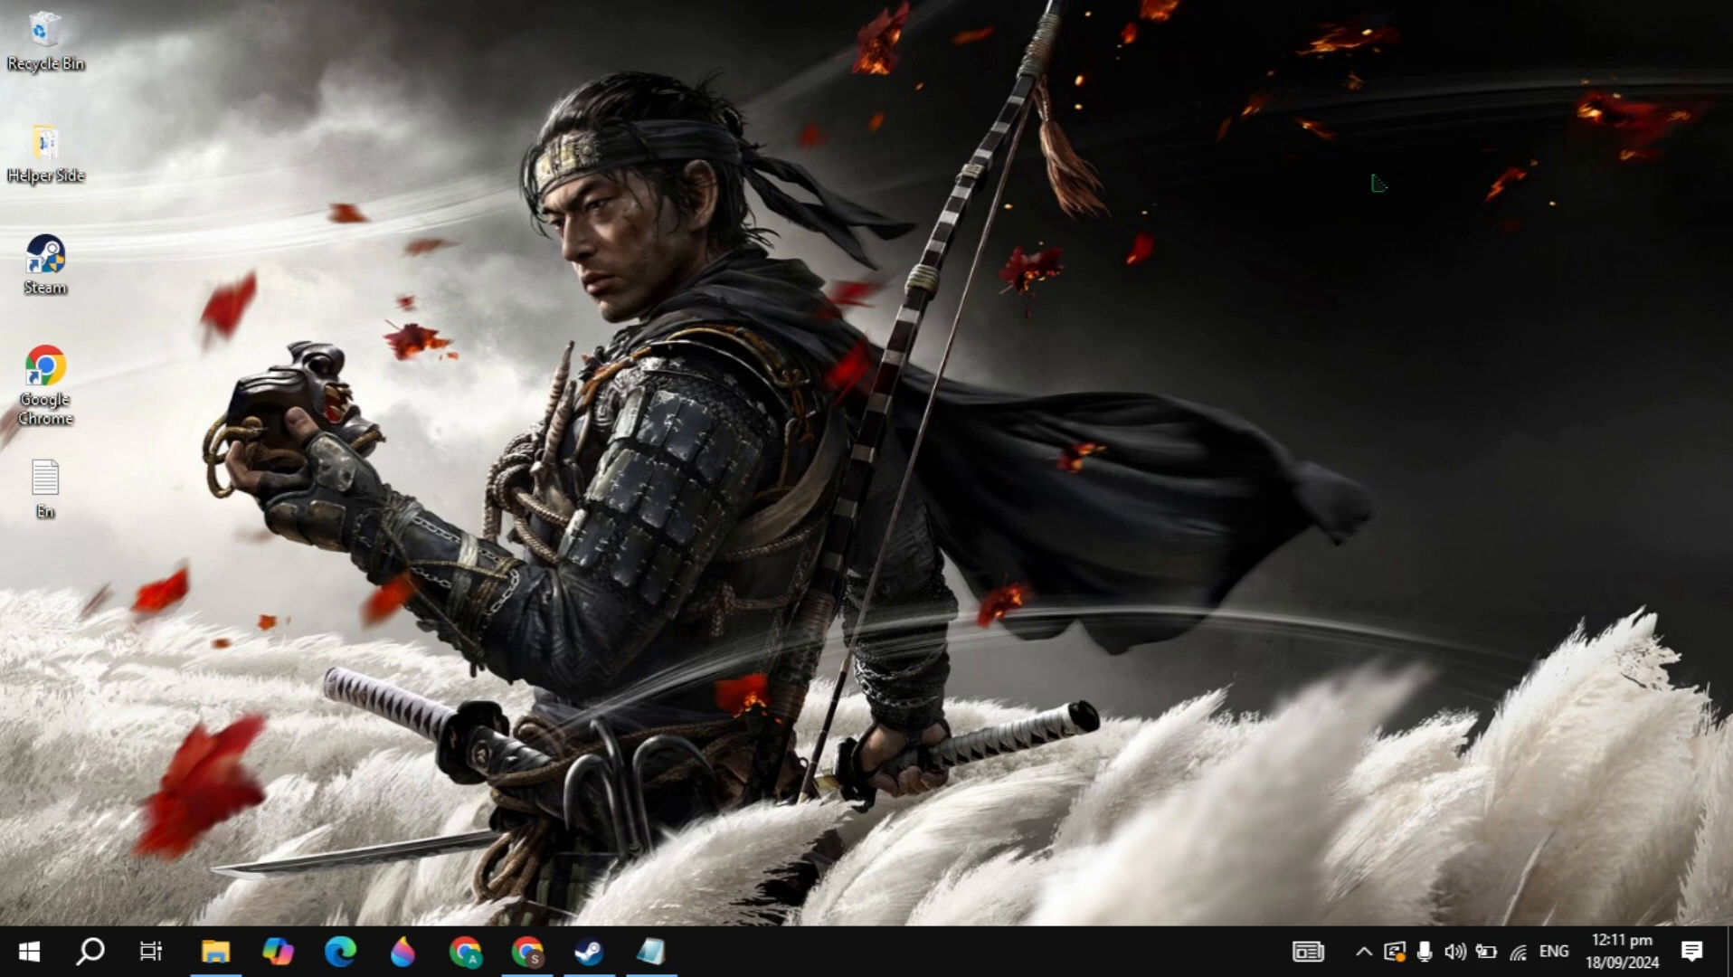
mouse_move(579, 503)
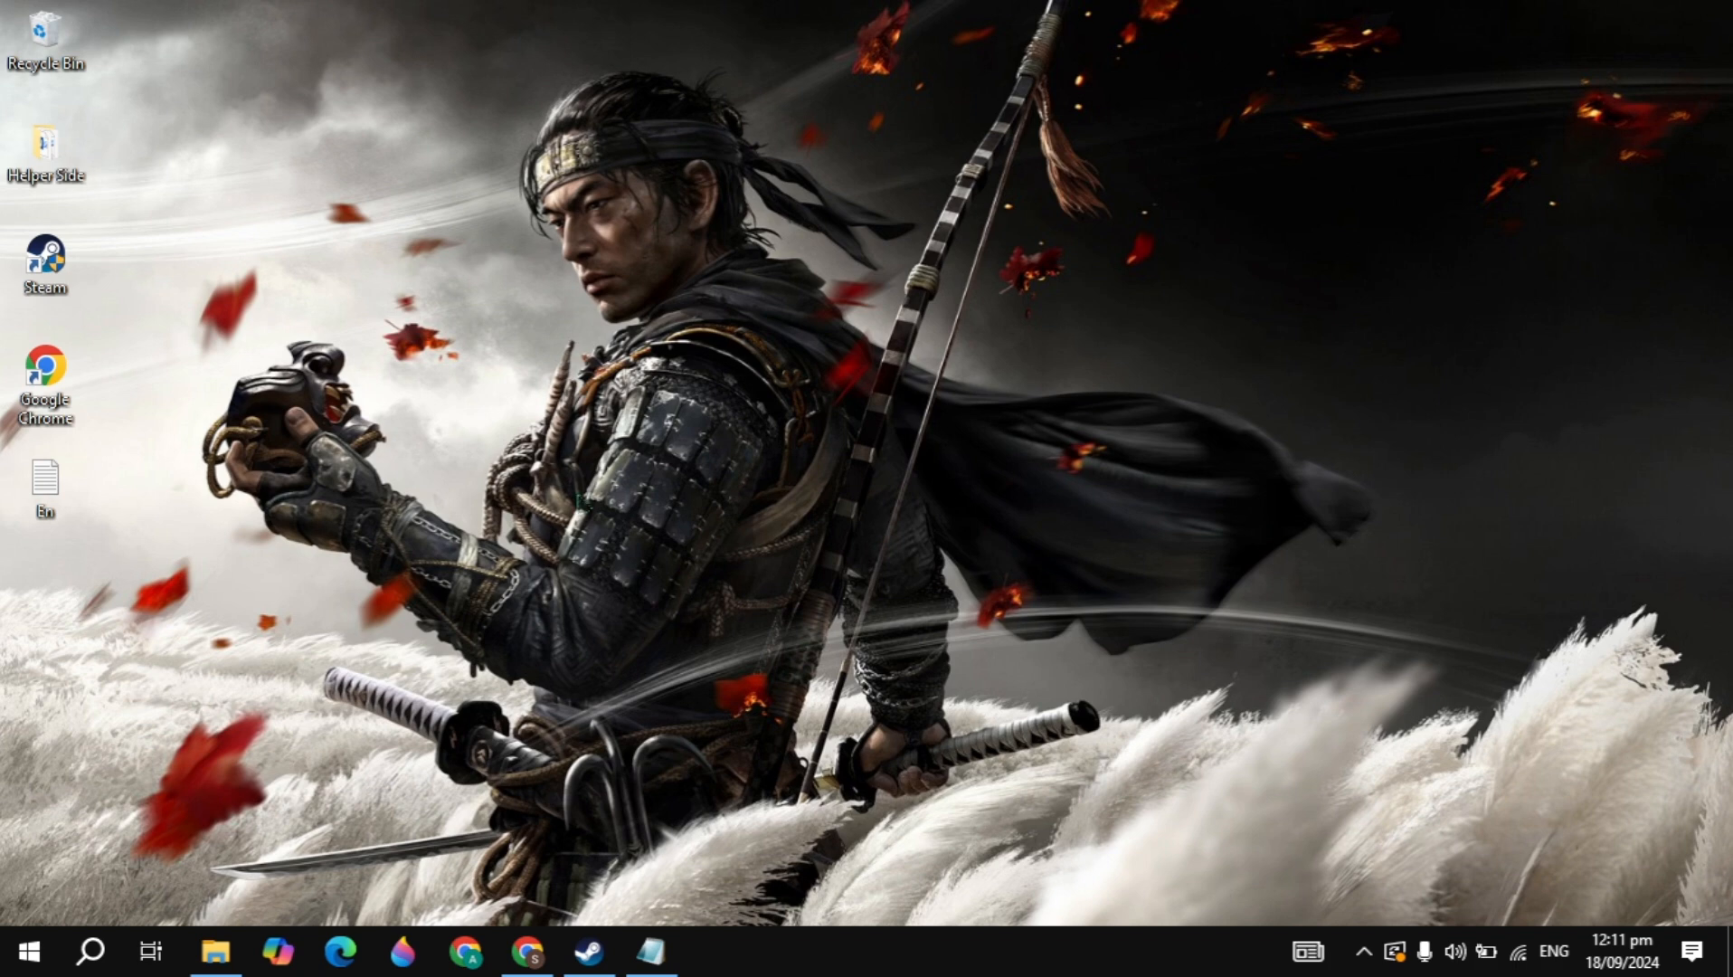
- Search 'upd', review the Windows Update page showing the pending 2024-09 cumulative update restart, then close Settings
click(91, 950)
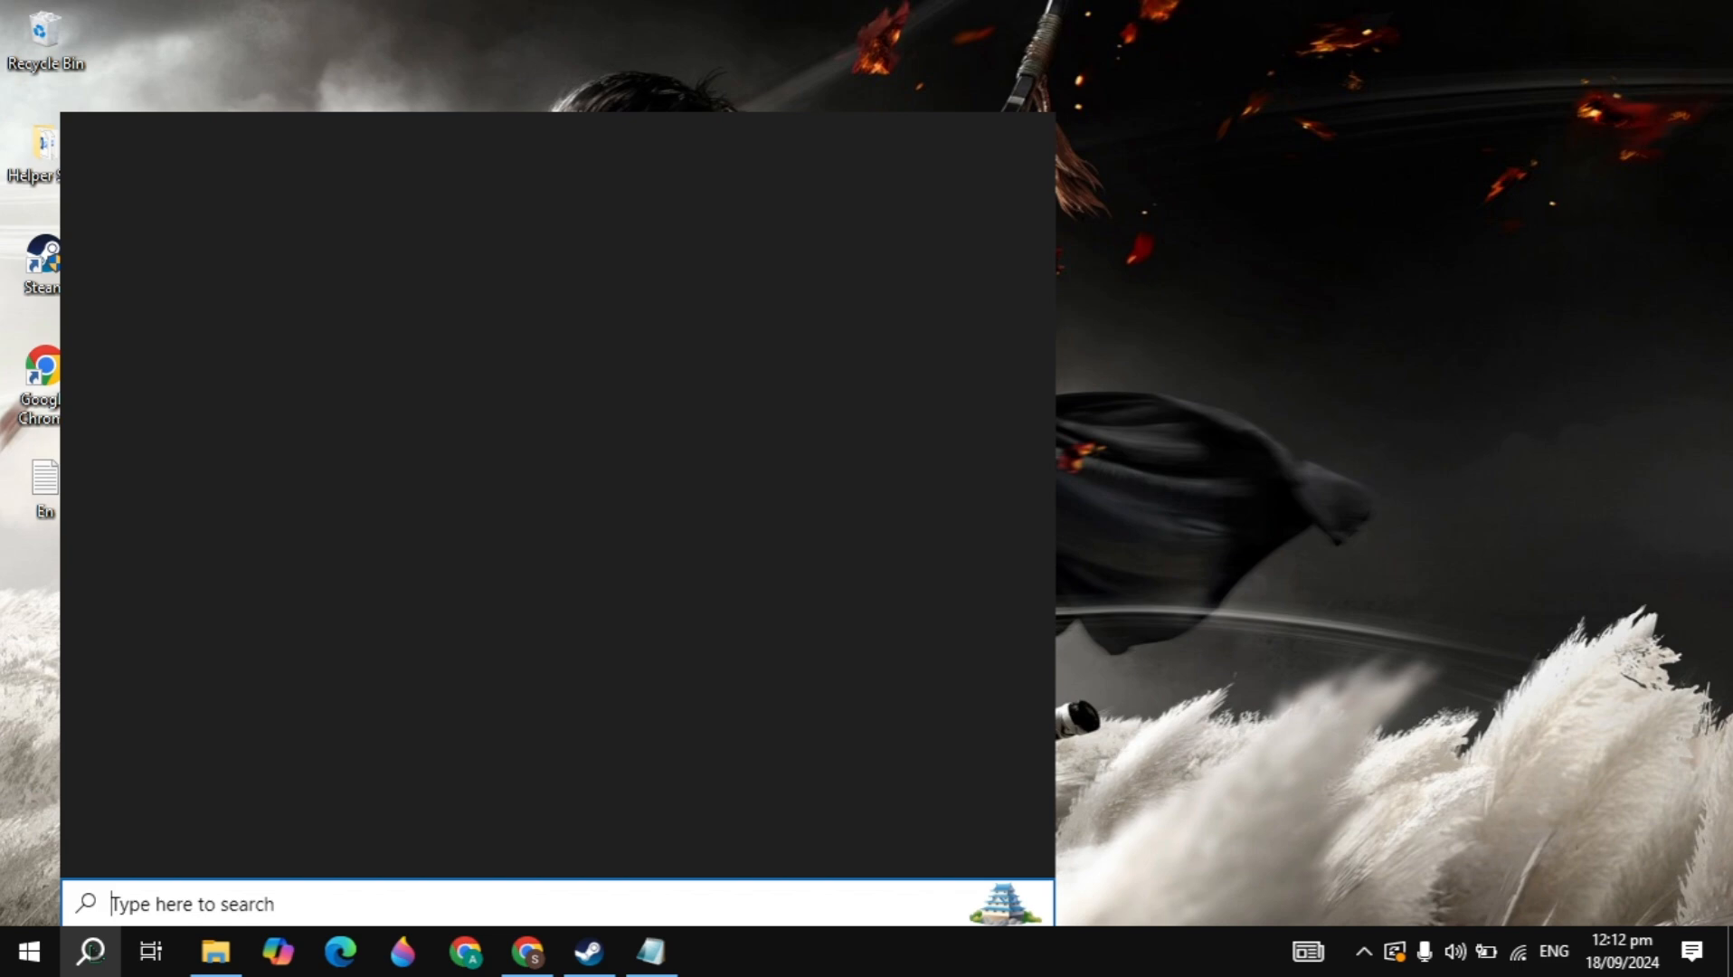
text(upd)
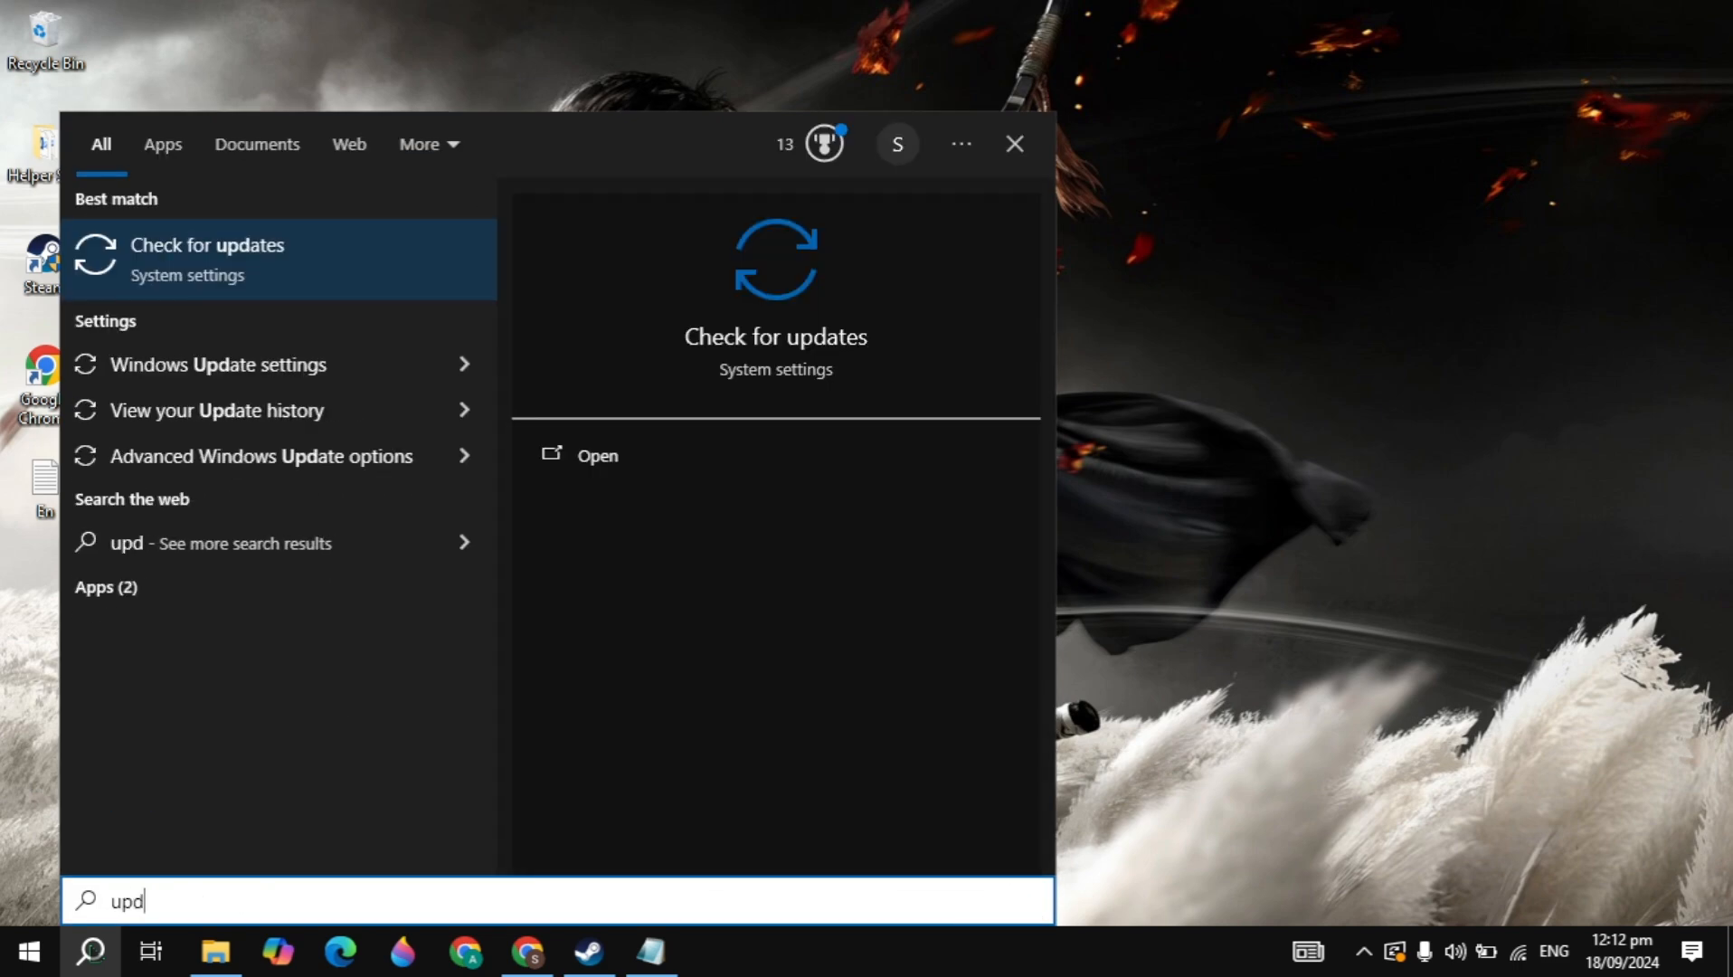
click(207, 246)
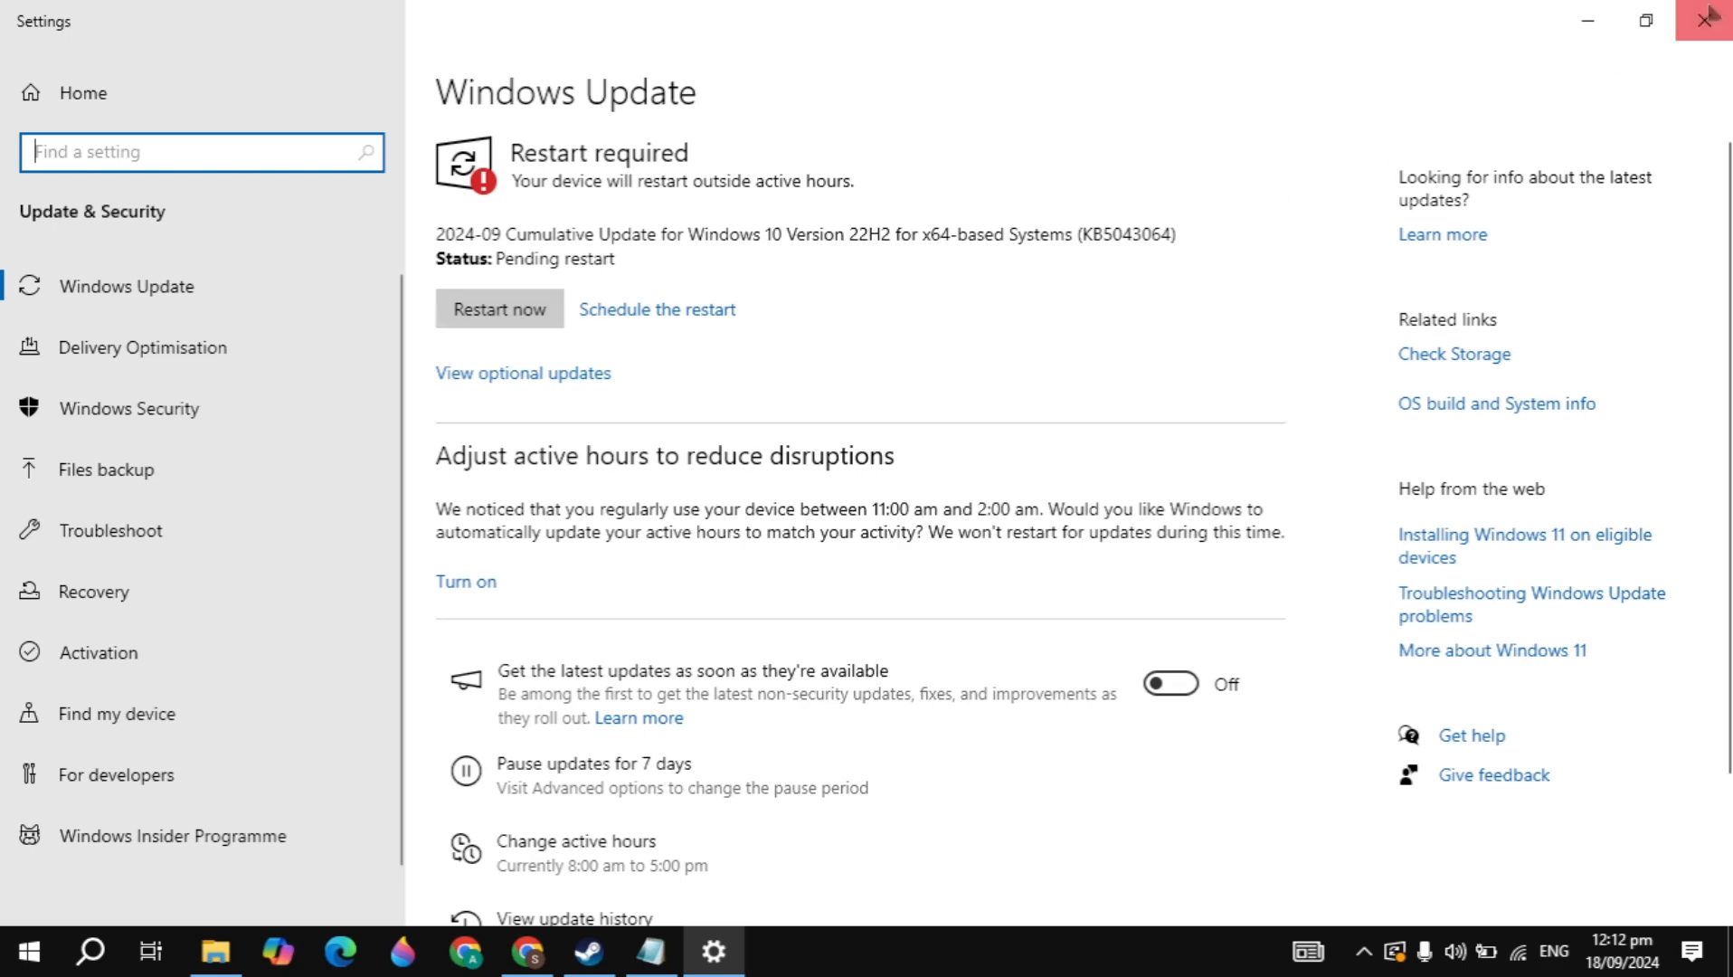
click(1711, 20)
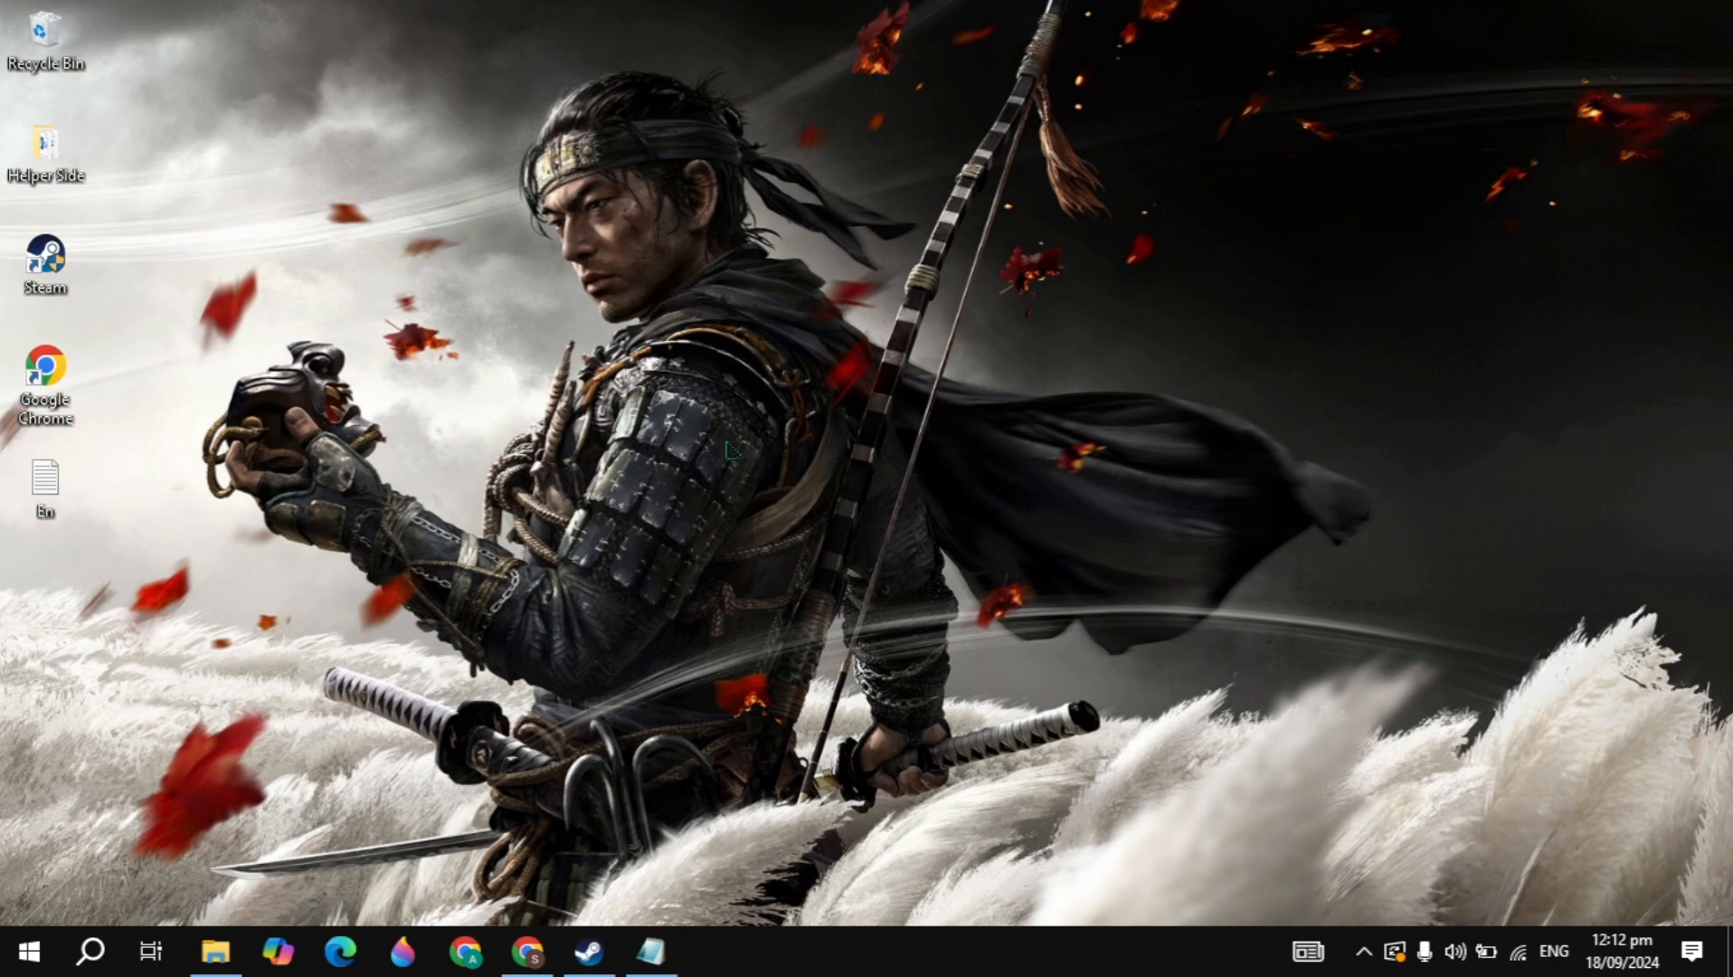
- In the Steam Library, select The First Descendant game page
click(589, 950)
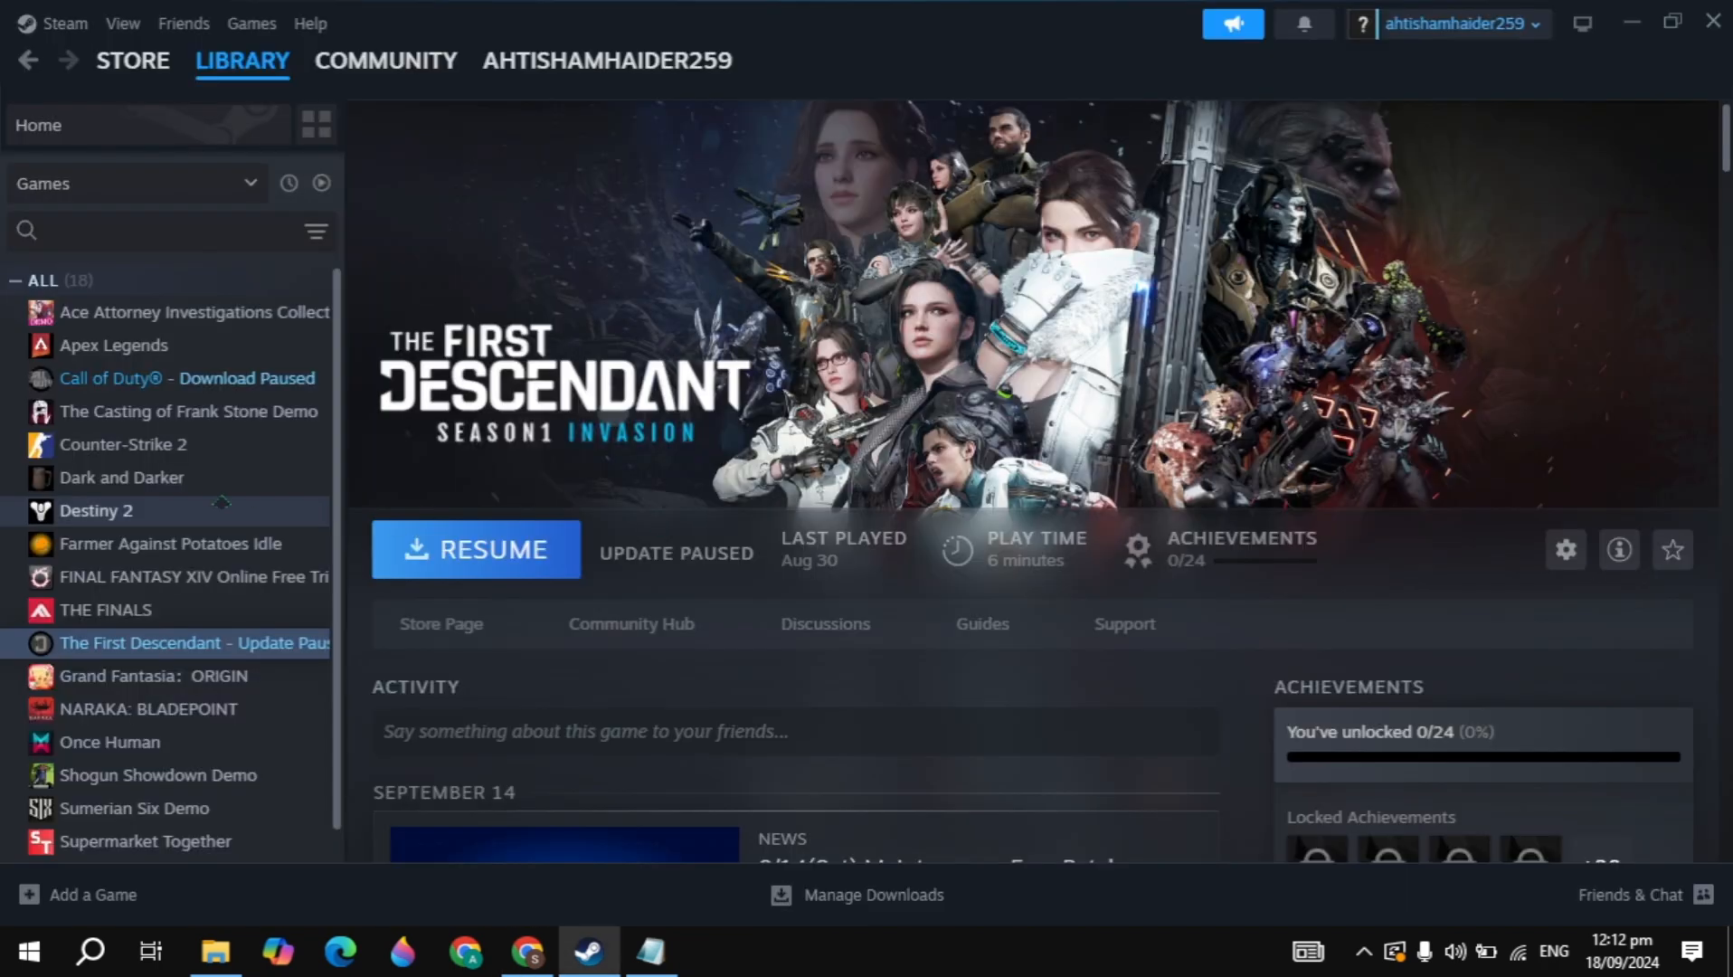
click(112, 345)
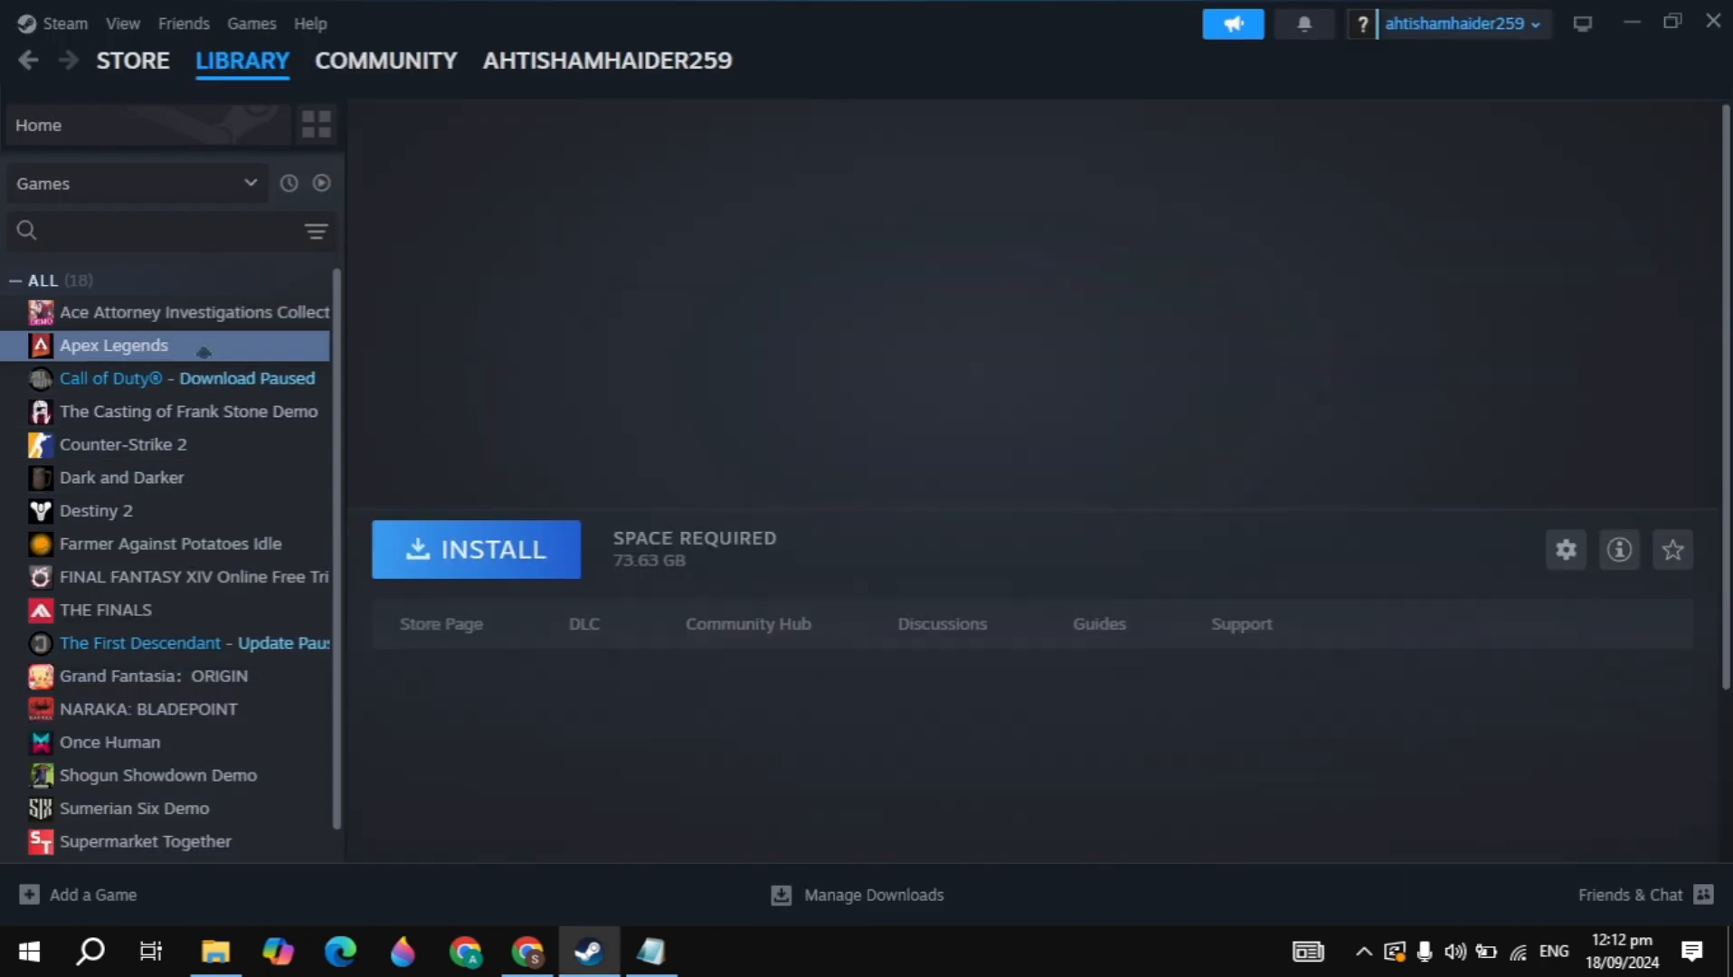
click(112, 346)
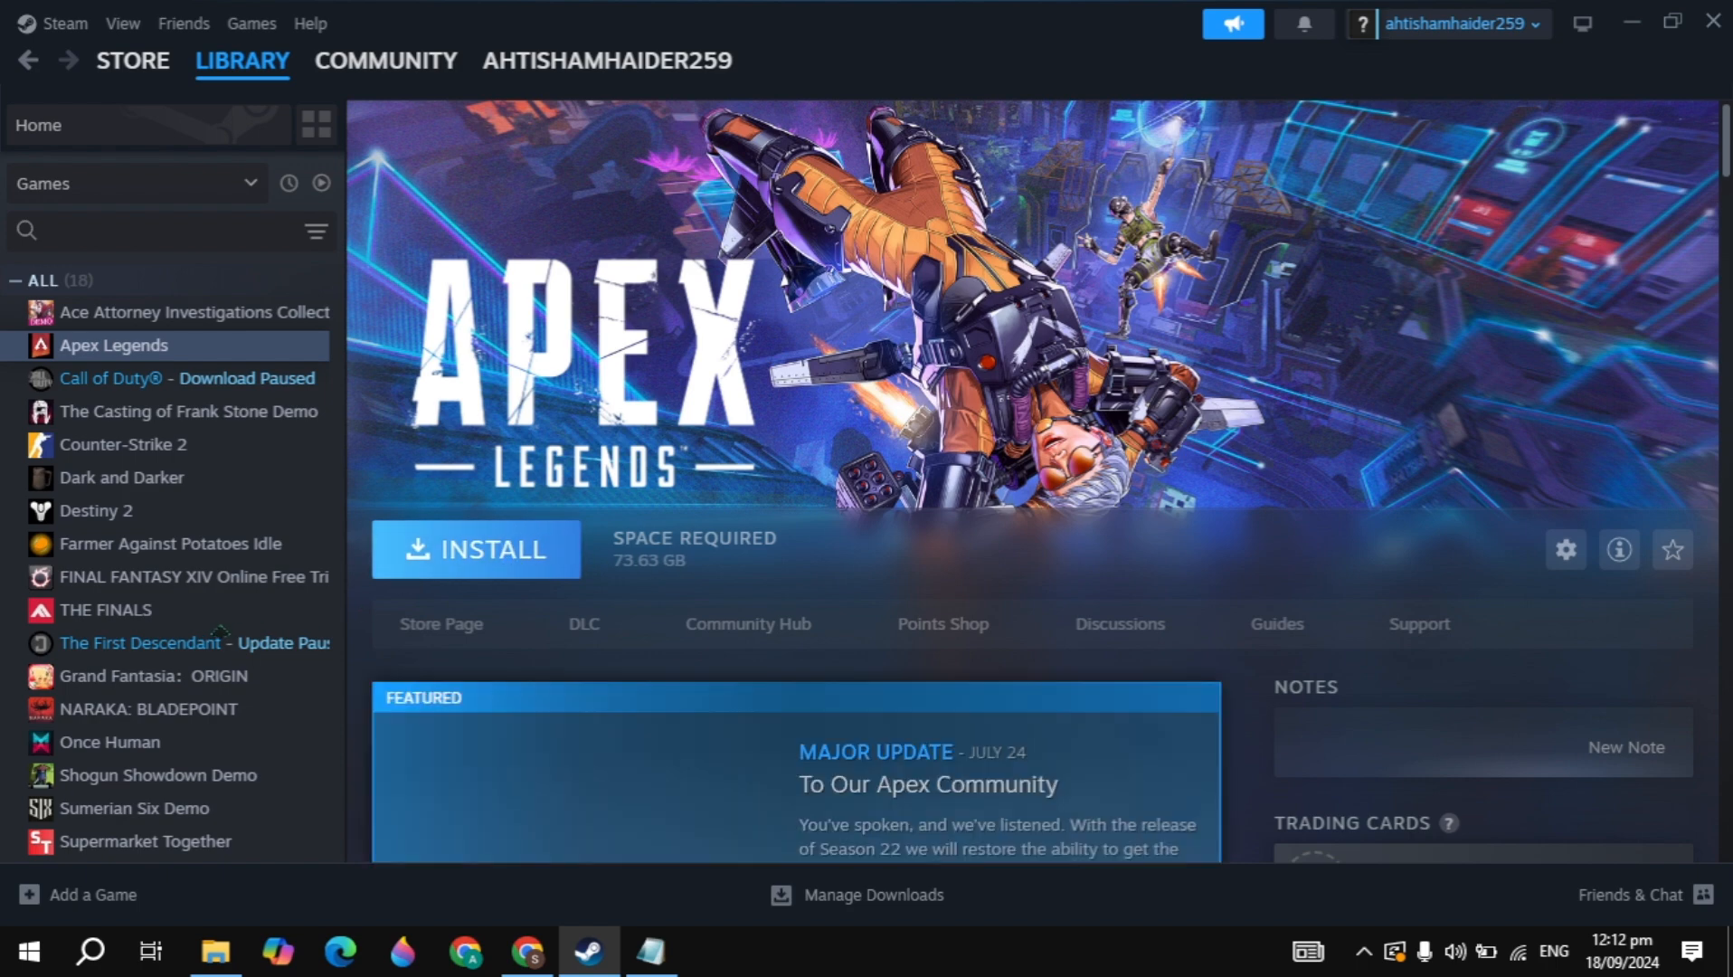
click(142, 644)
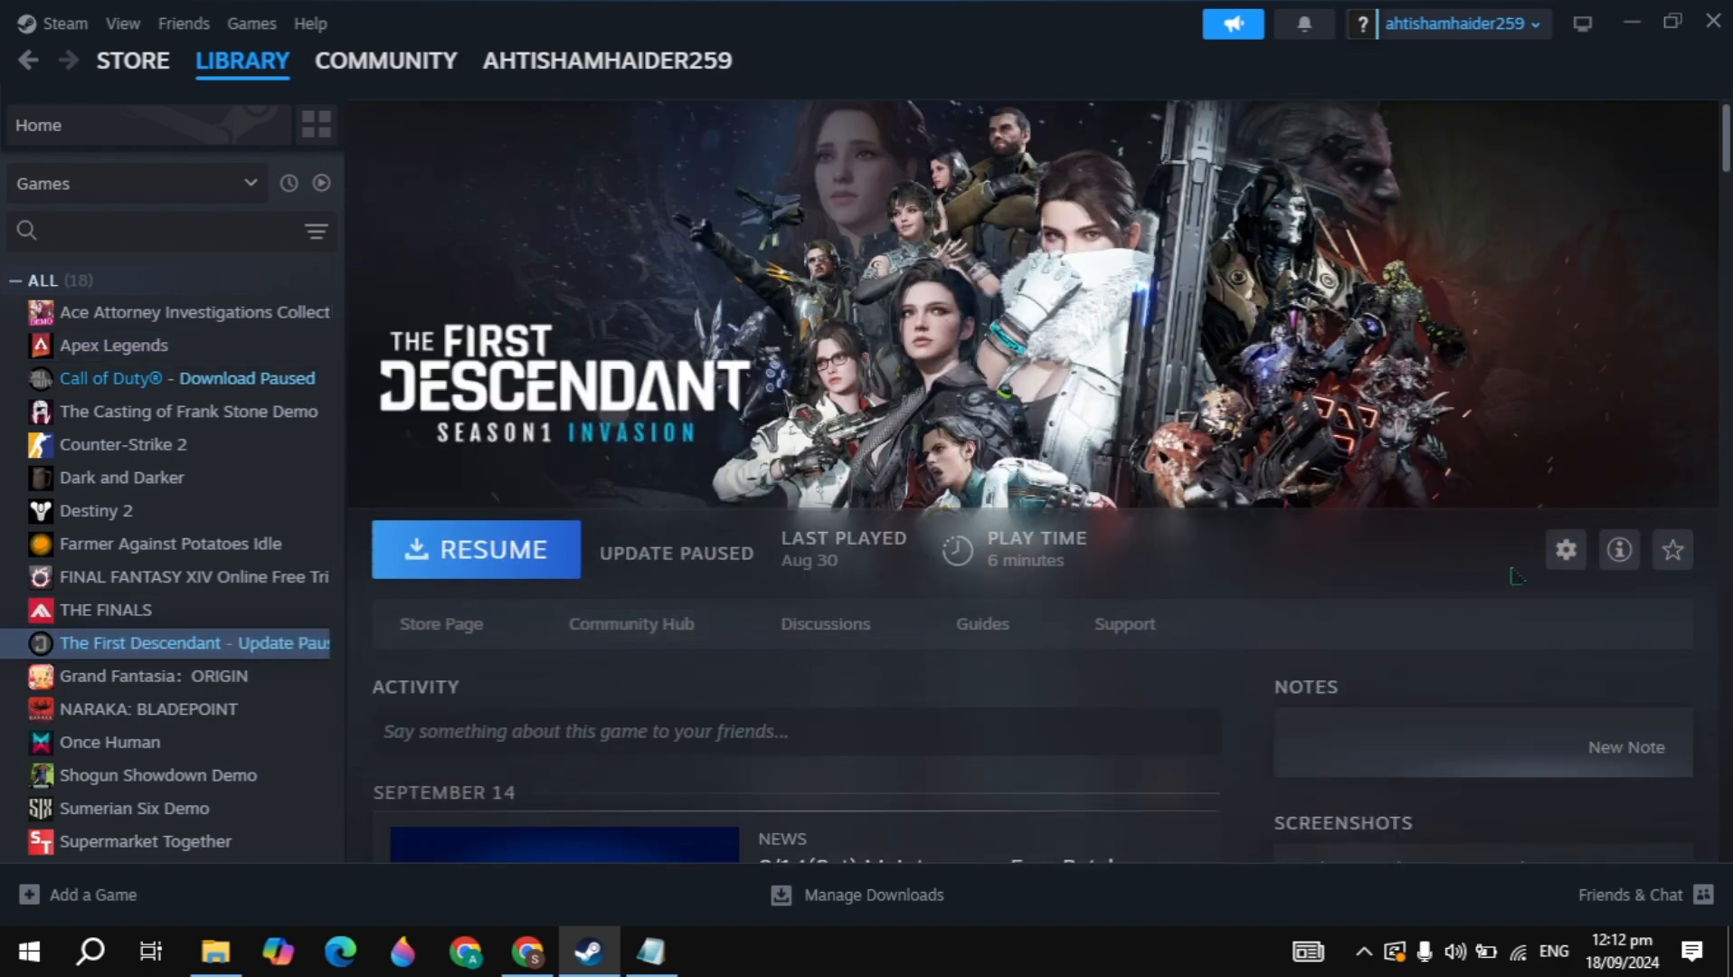
- From the game's Properties, browse its Installed Files to the folder on drive D
click(1563, 550)
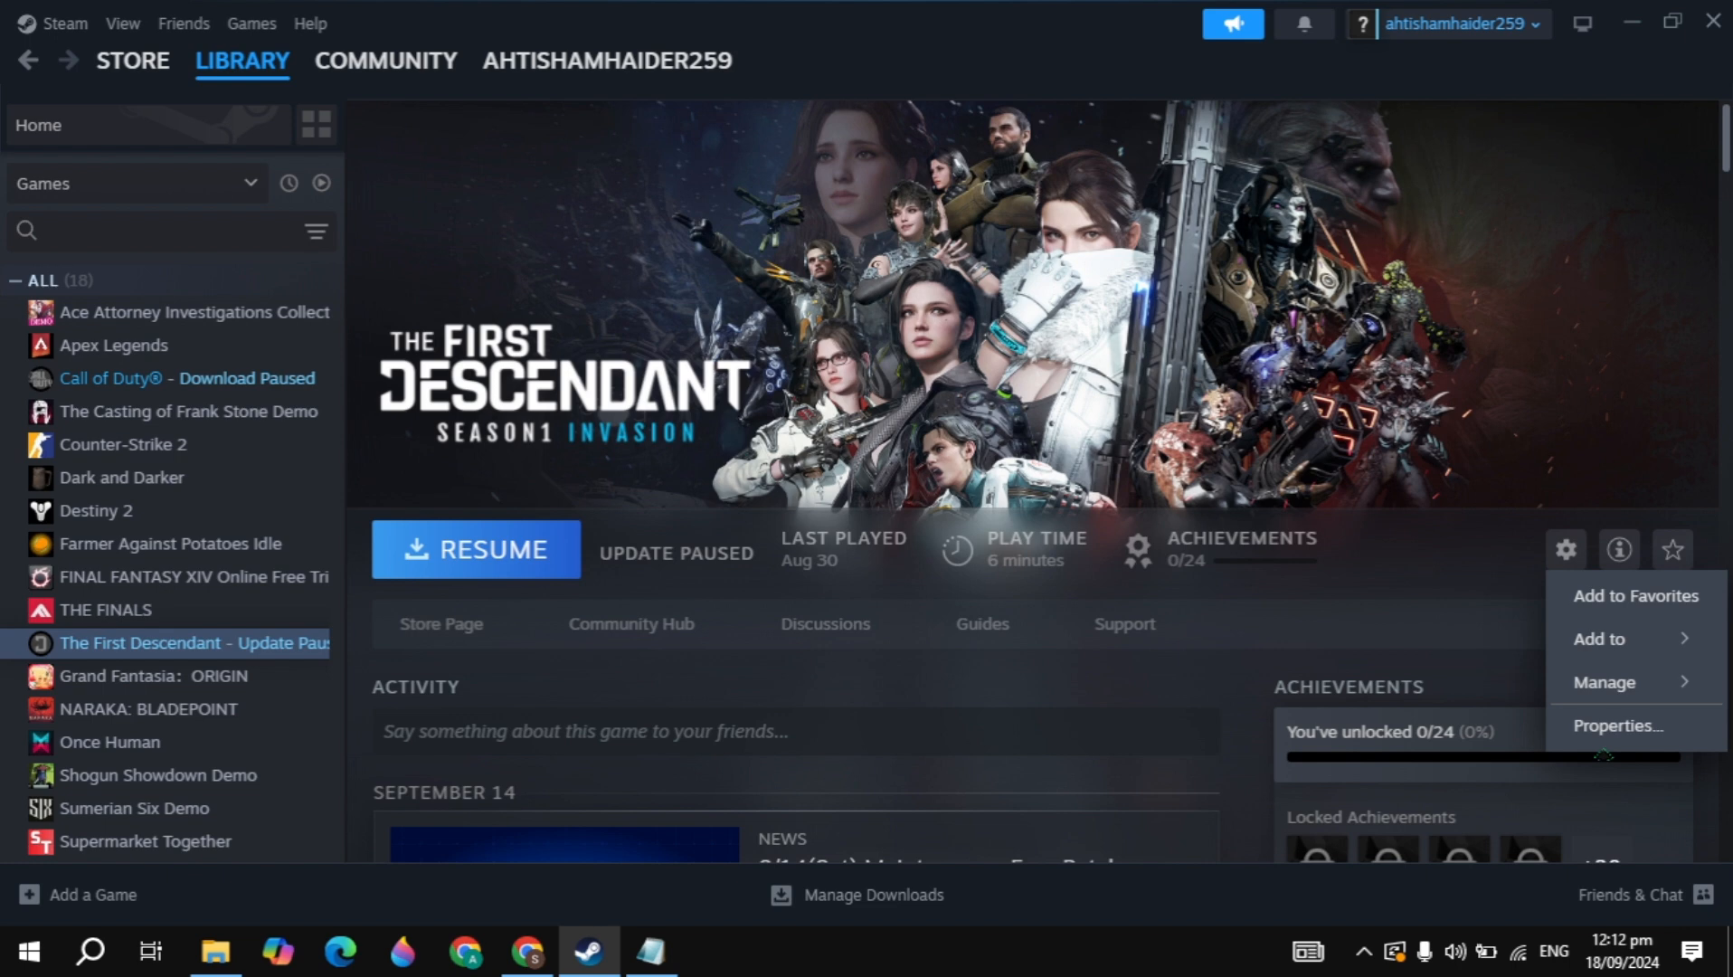
click(1615, 725)
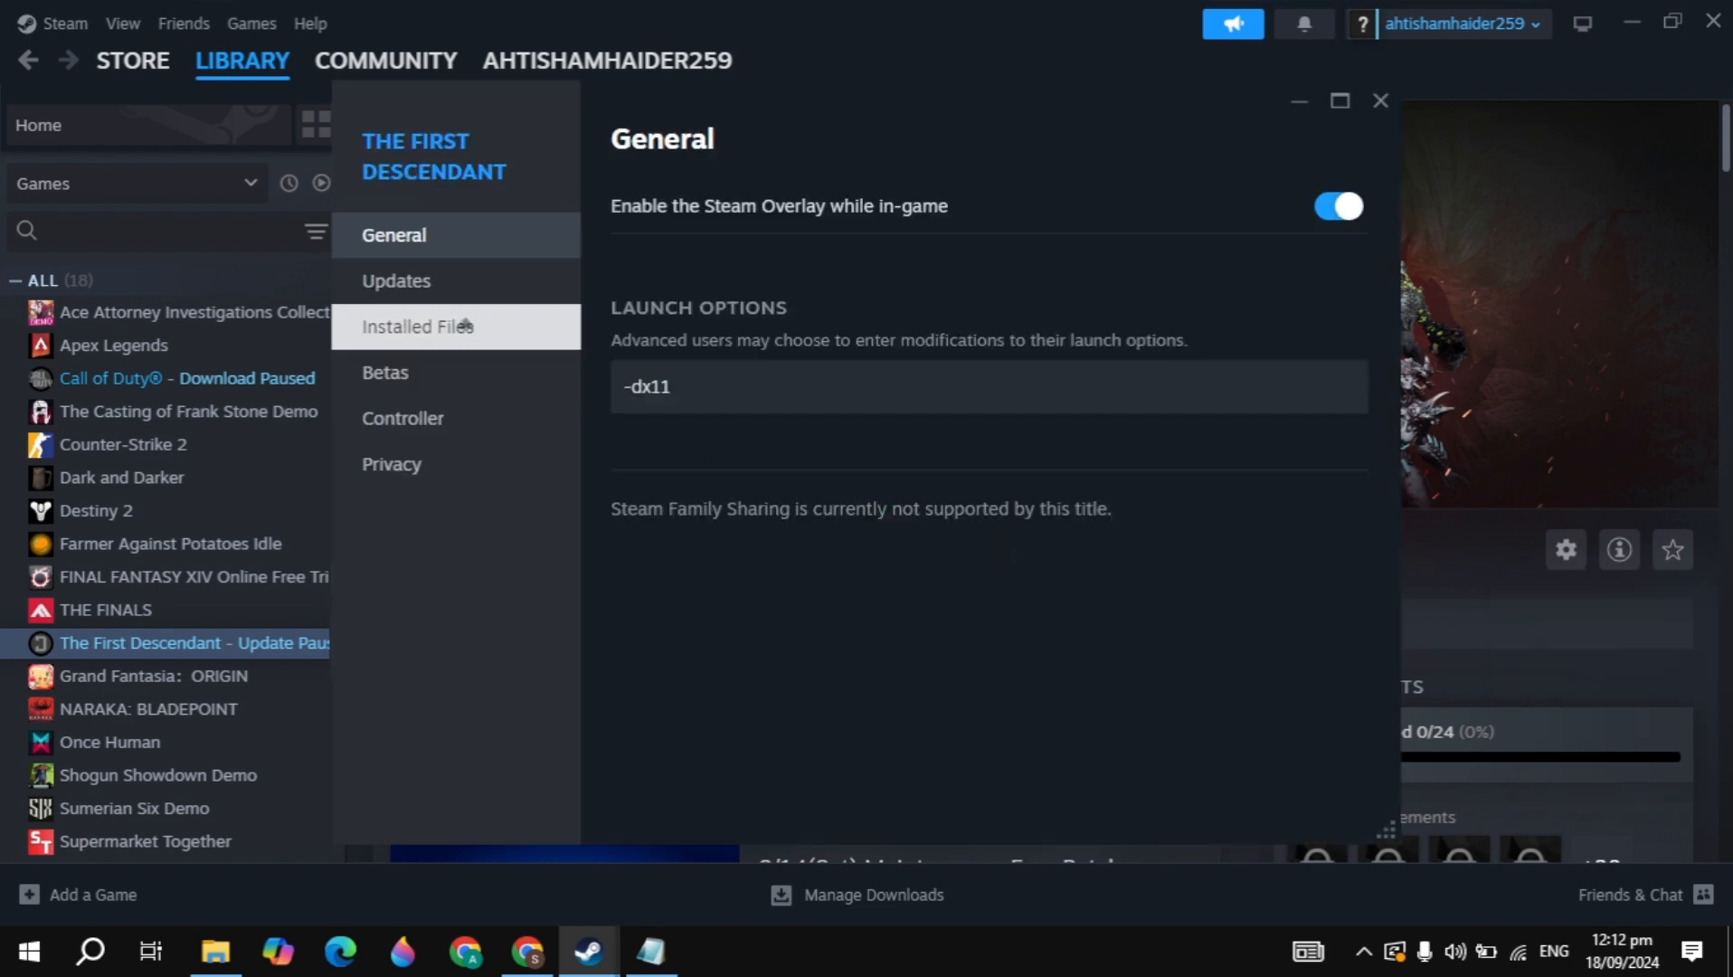
click(418, 325)
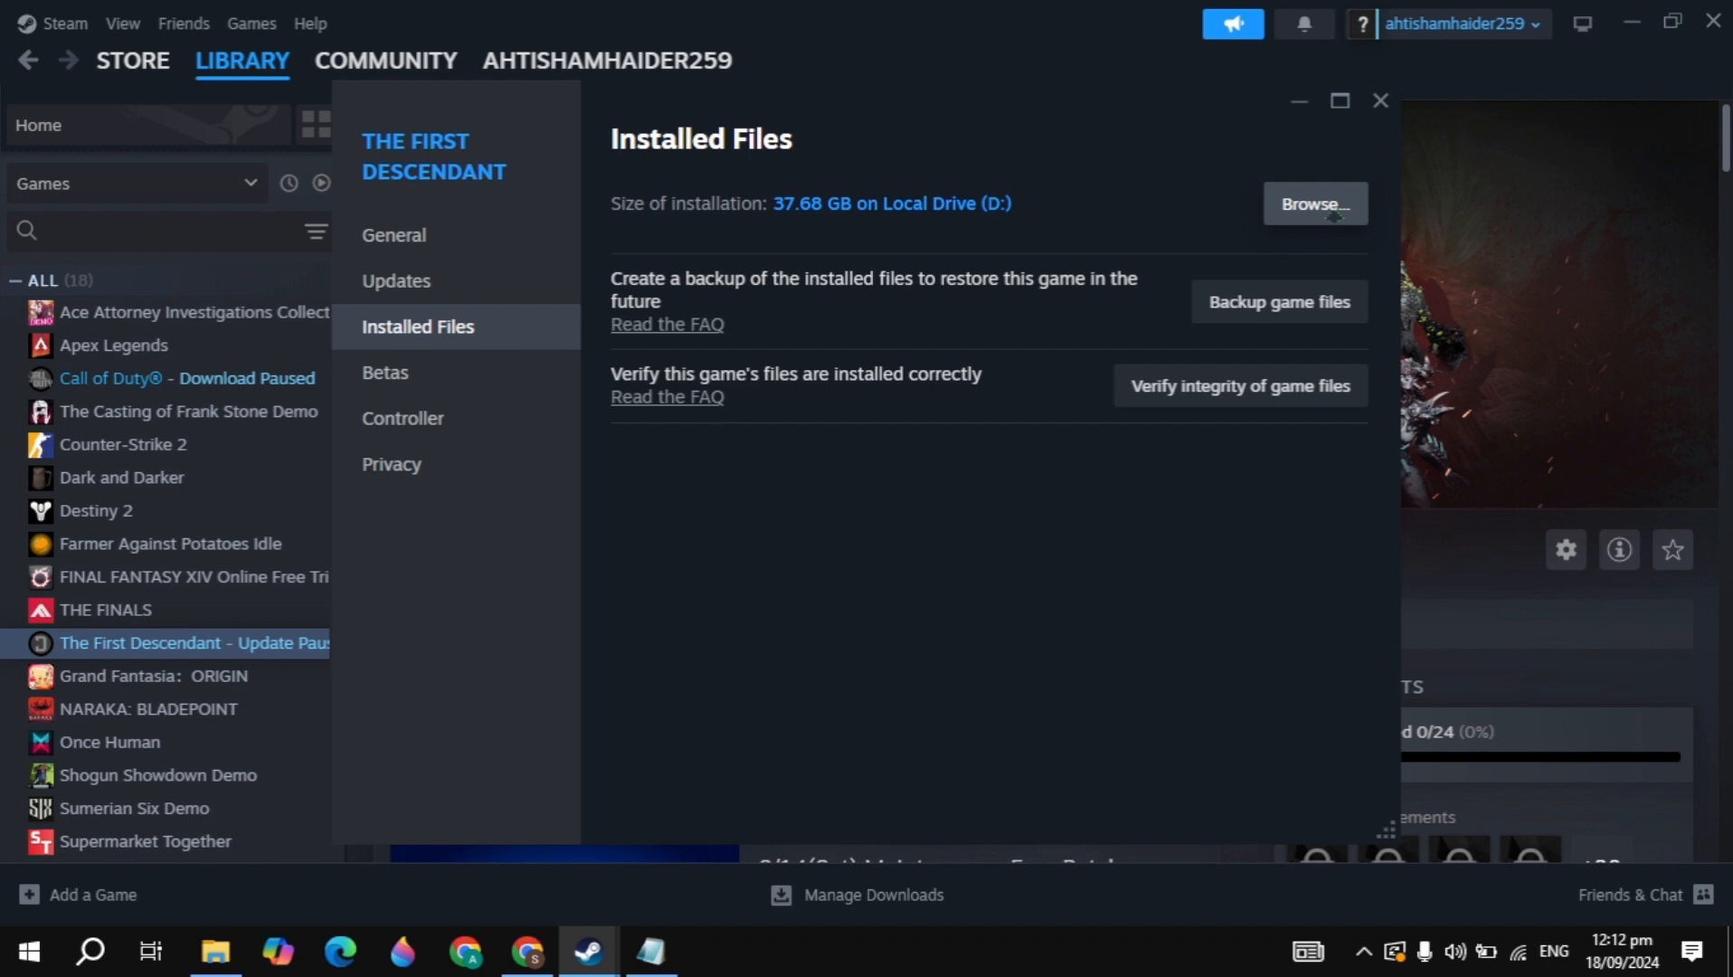
click(1314, 204)
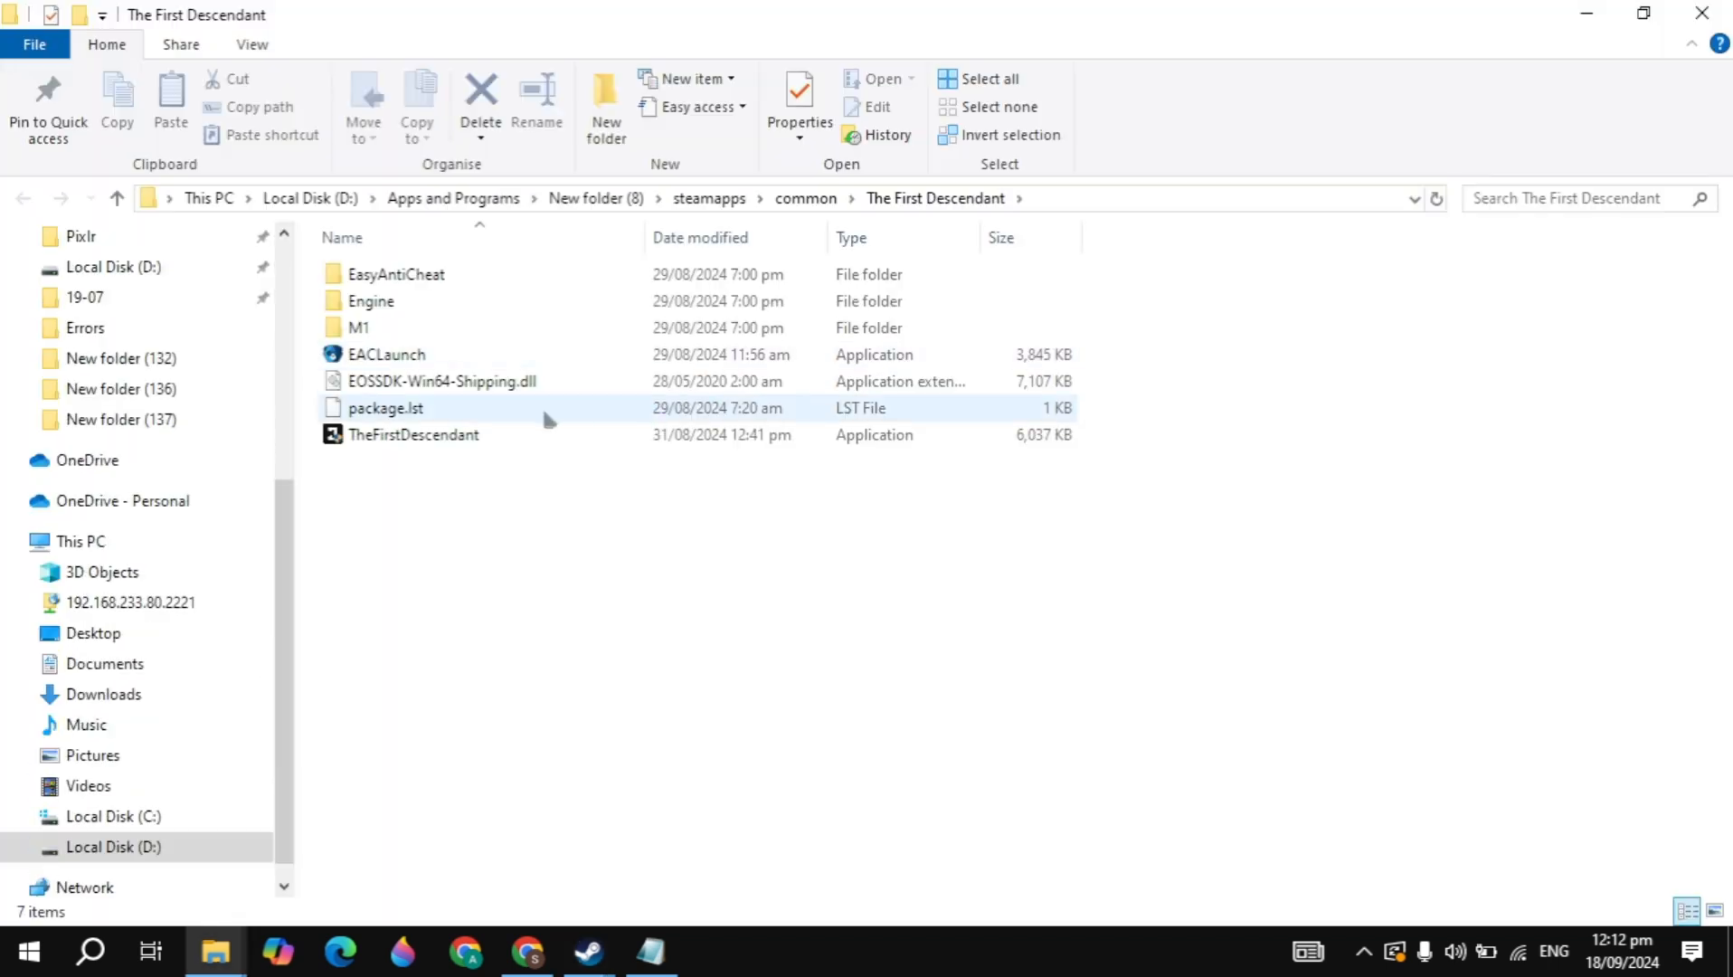
- Set TheFirstDescendant.exe to Windows 8 compatibility mode and Run as administrator, and apply it
click(413, 434)
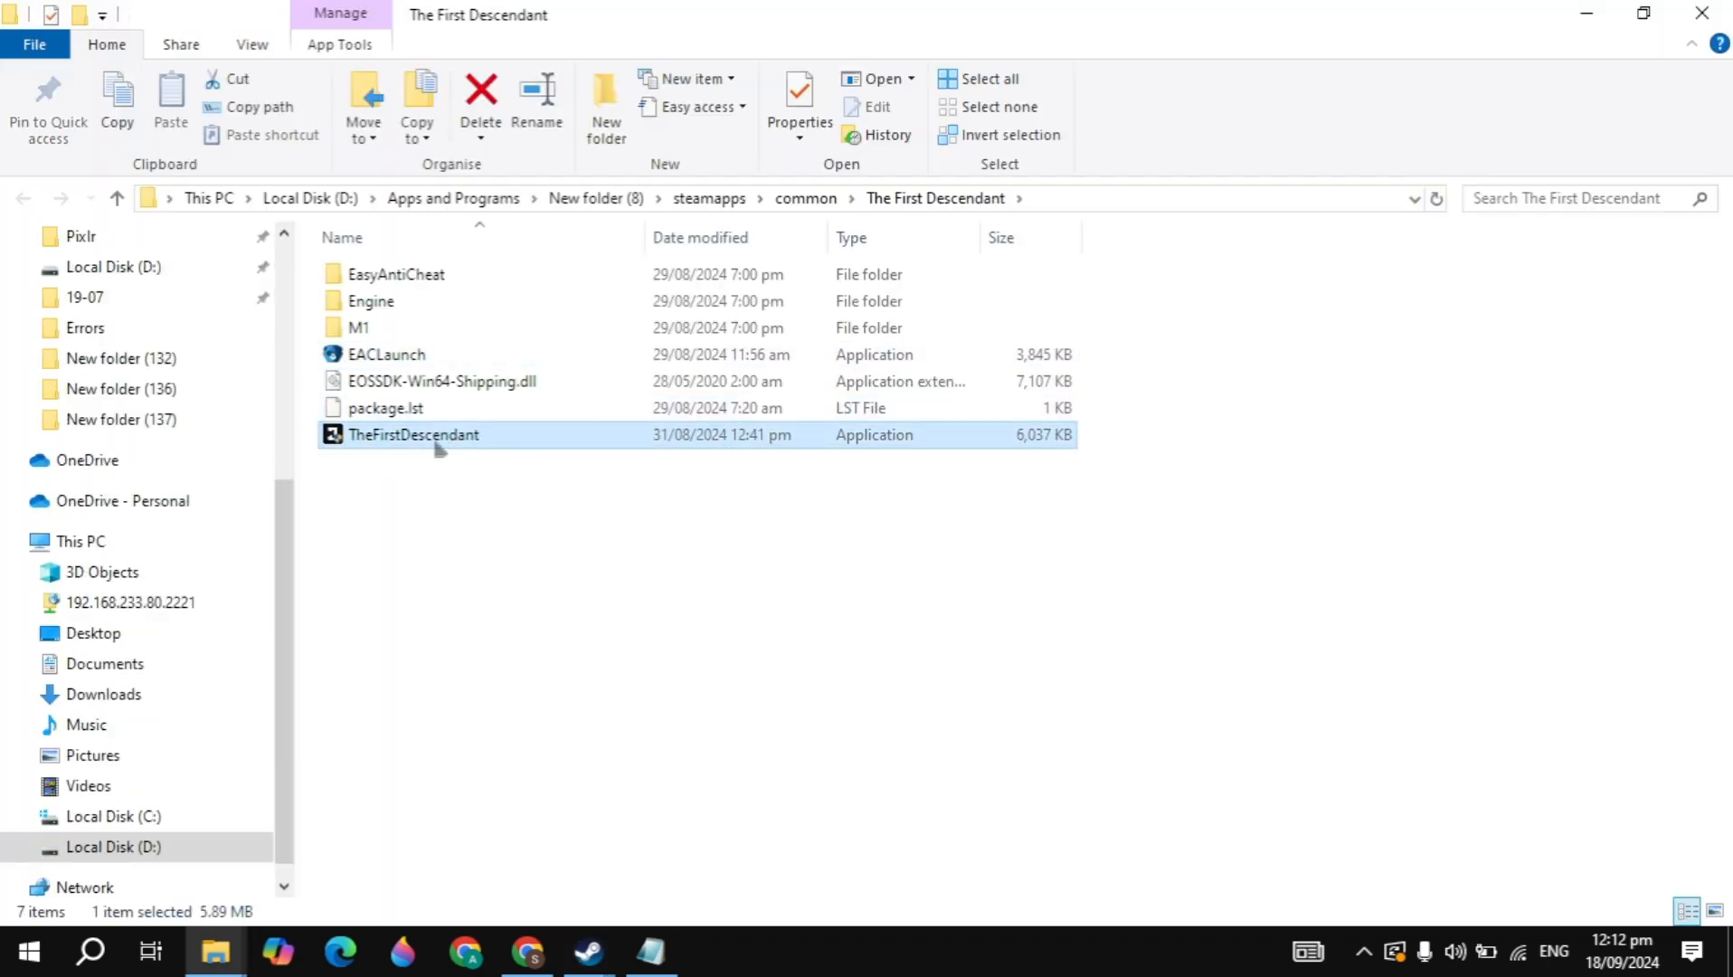
right_click(413, 434)
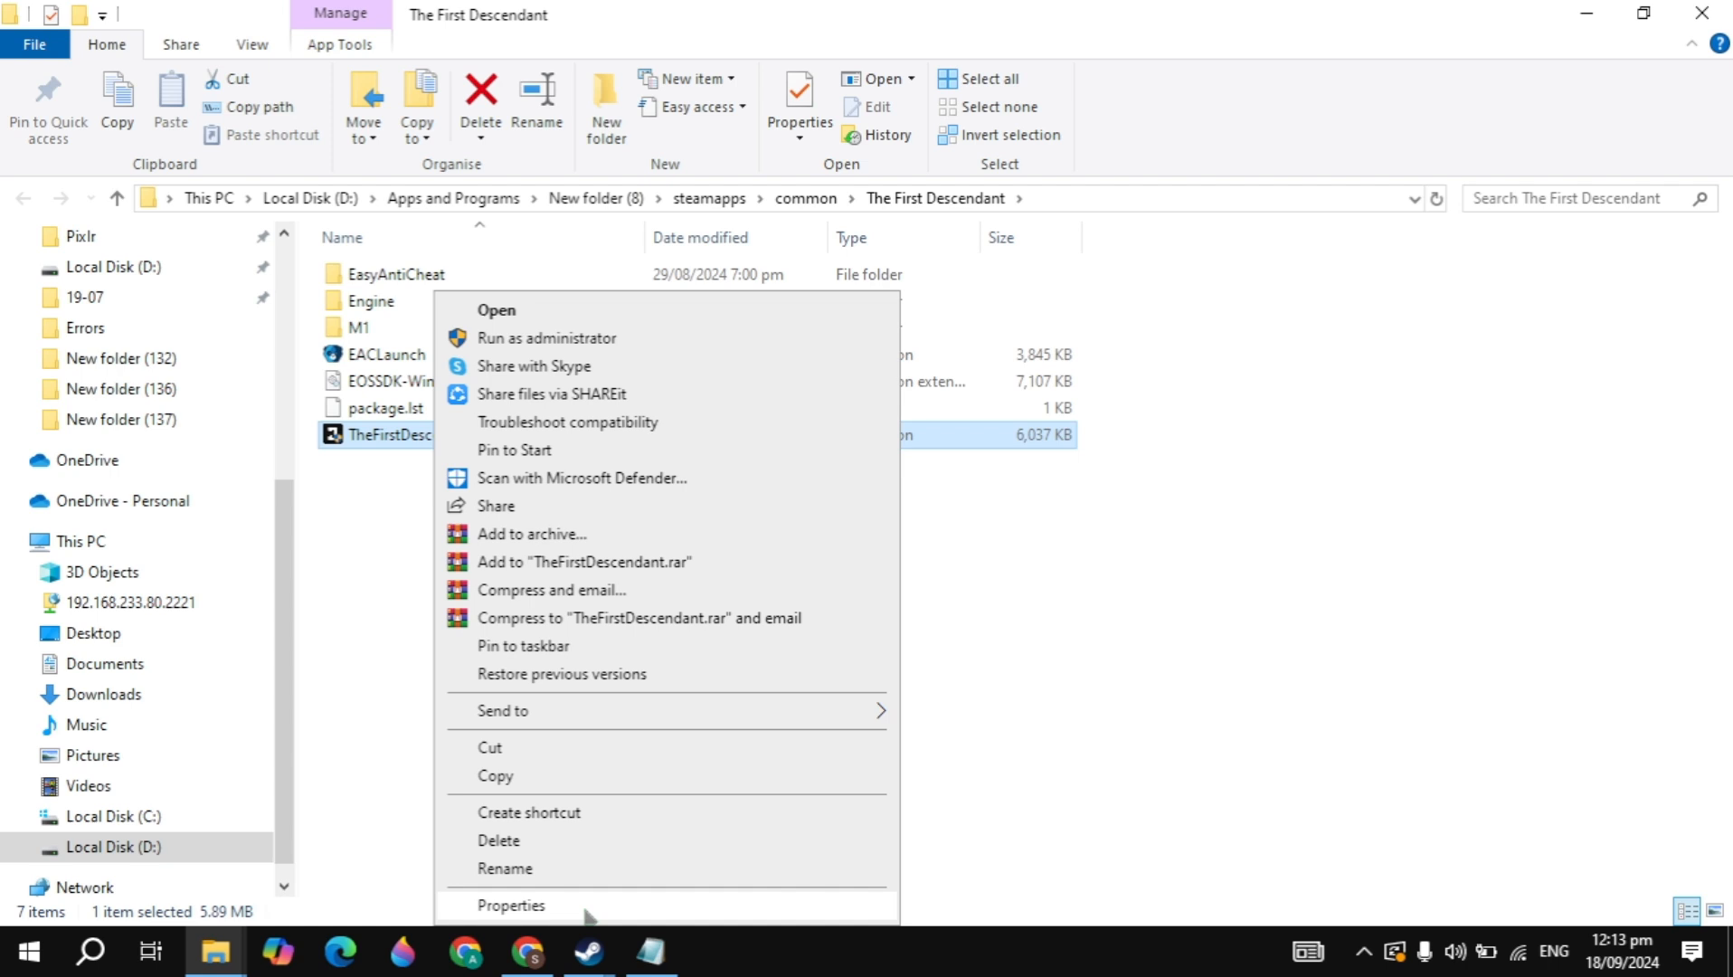
click(510, 904)
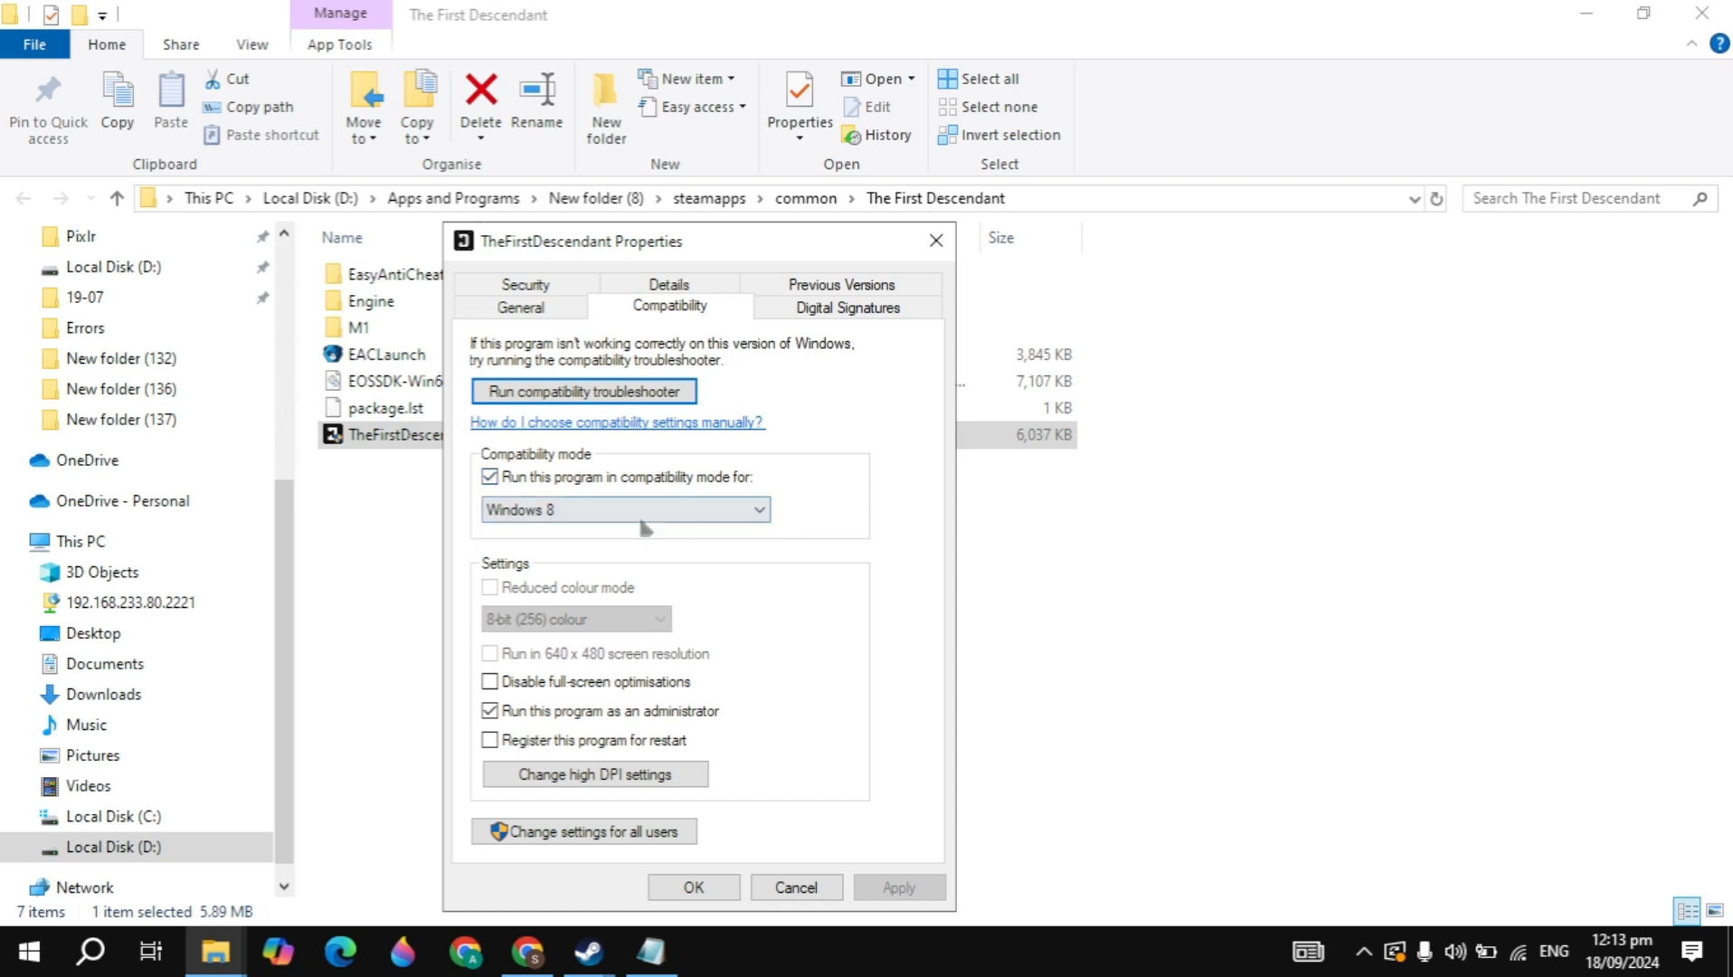
mouse_move(740, 631)
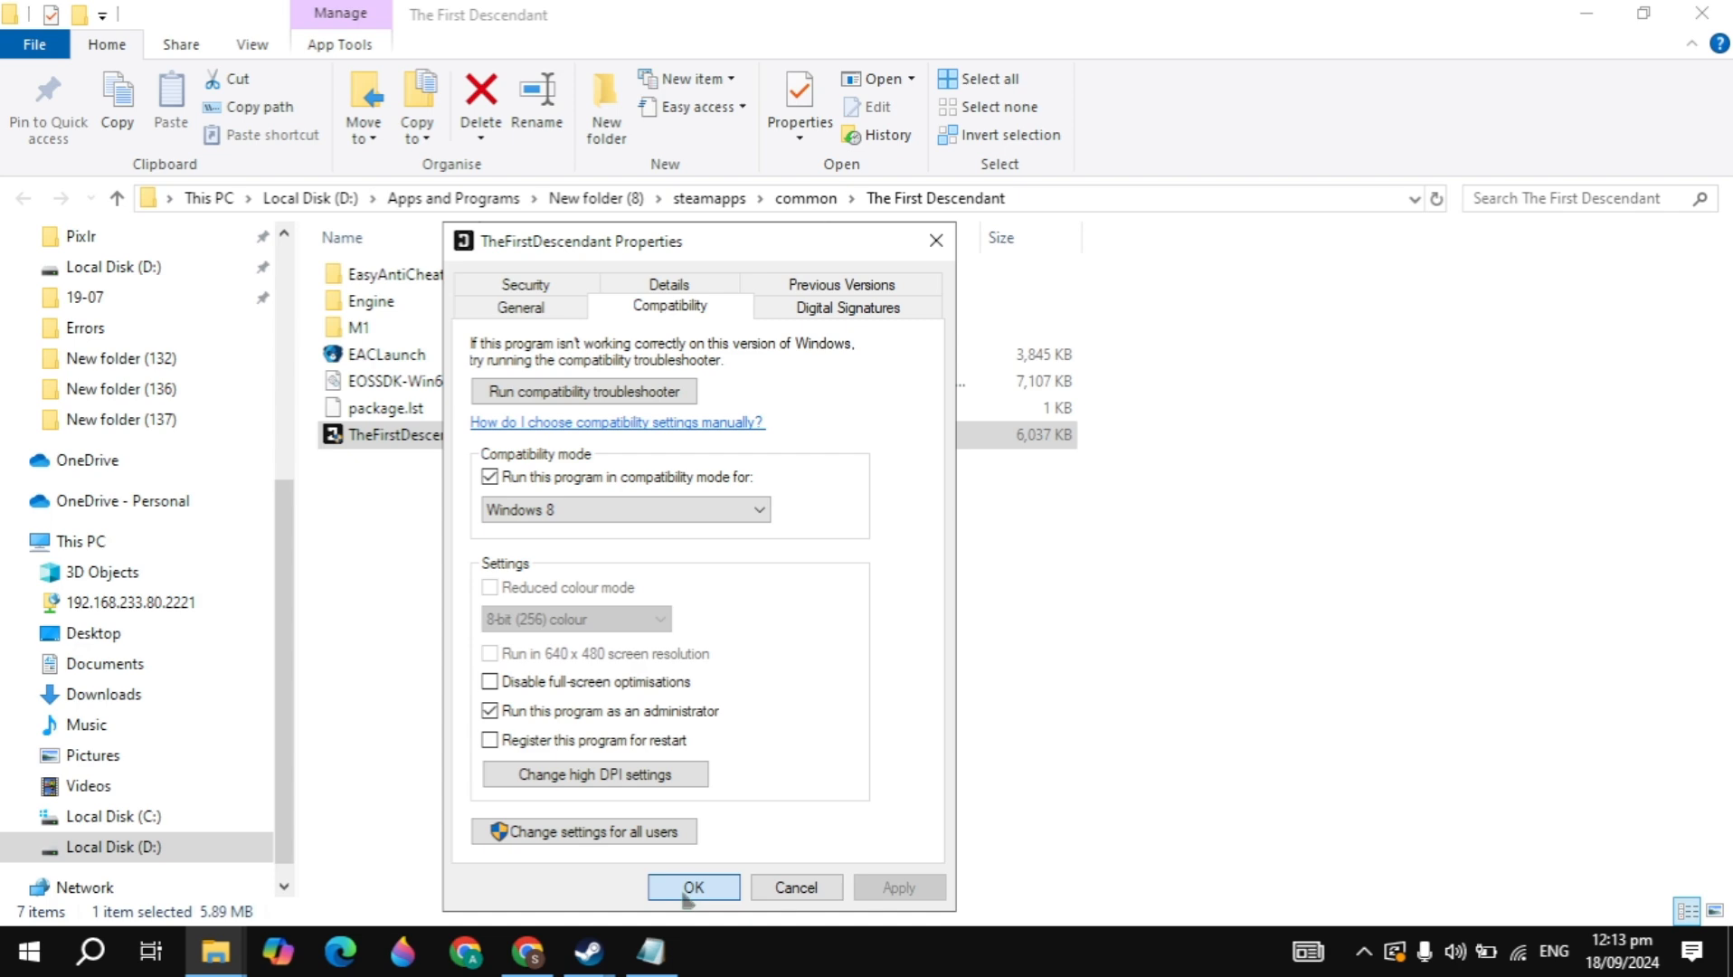
click(693, 887)
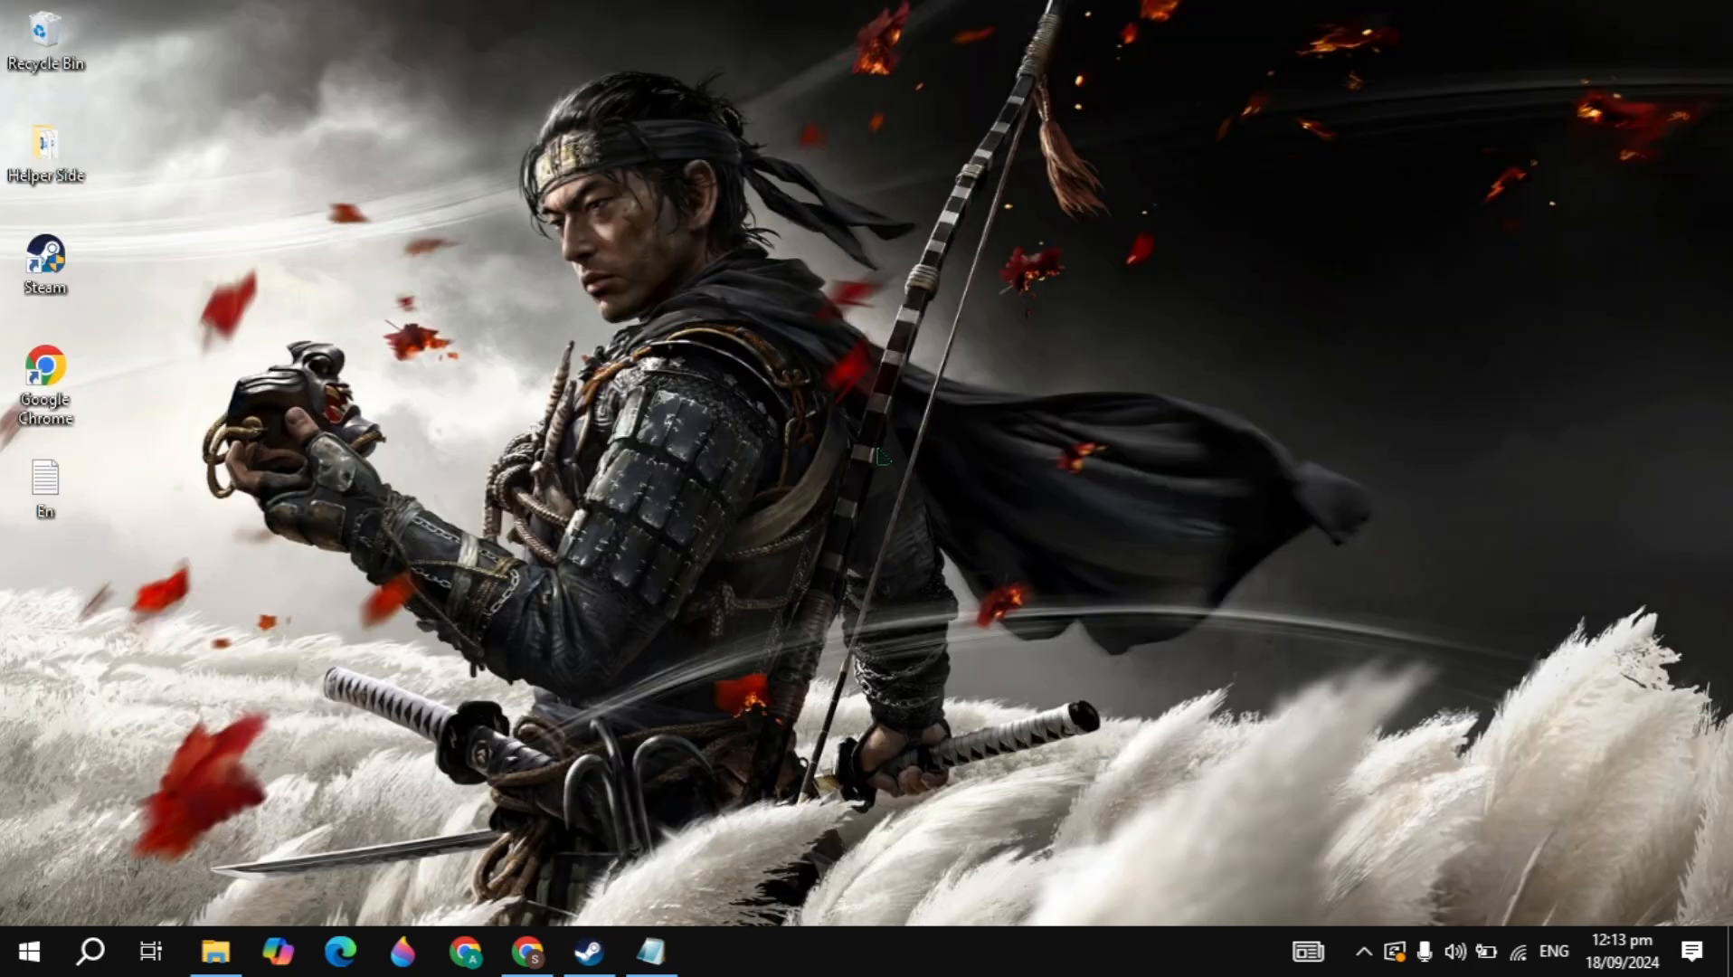
- In Chrome, search Google for 'ea games' and scroll to the EA app link
click(527, 950)
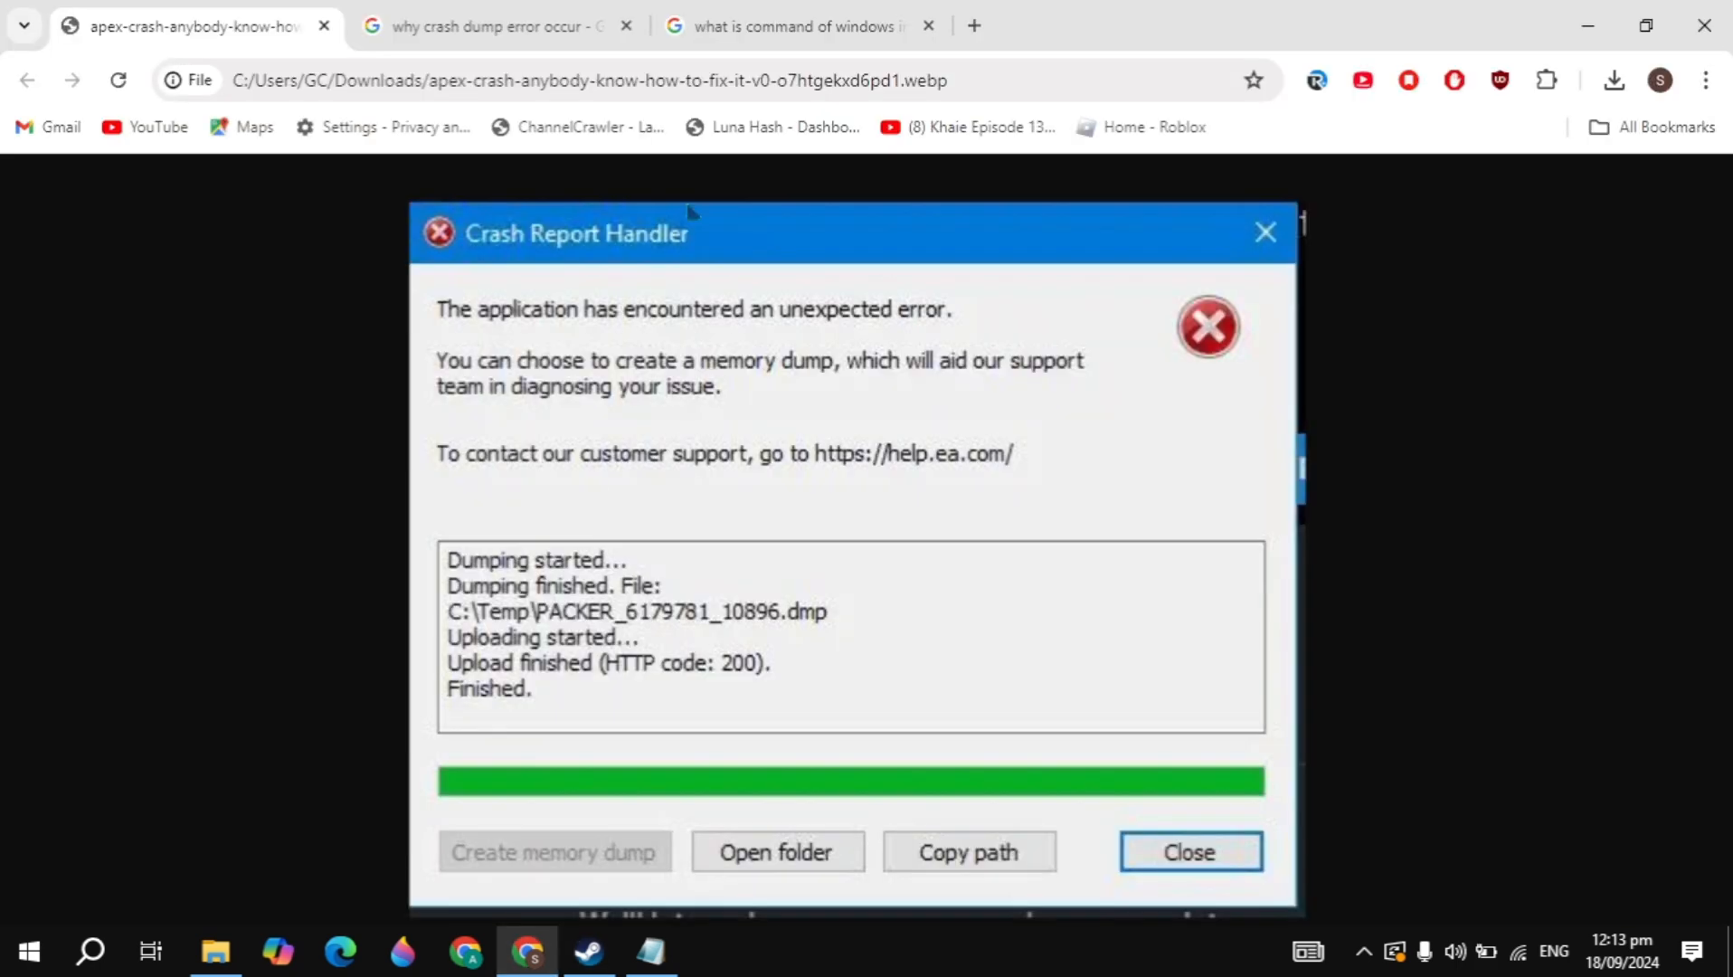
text(ea games)
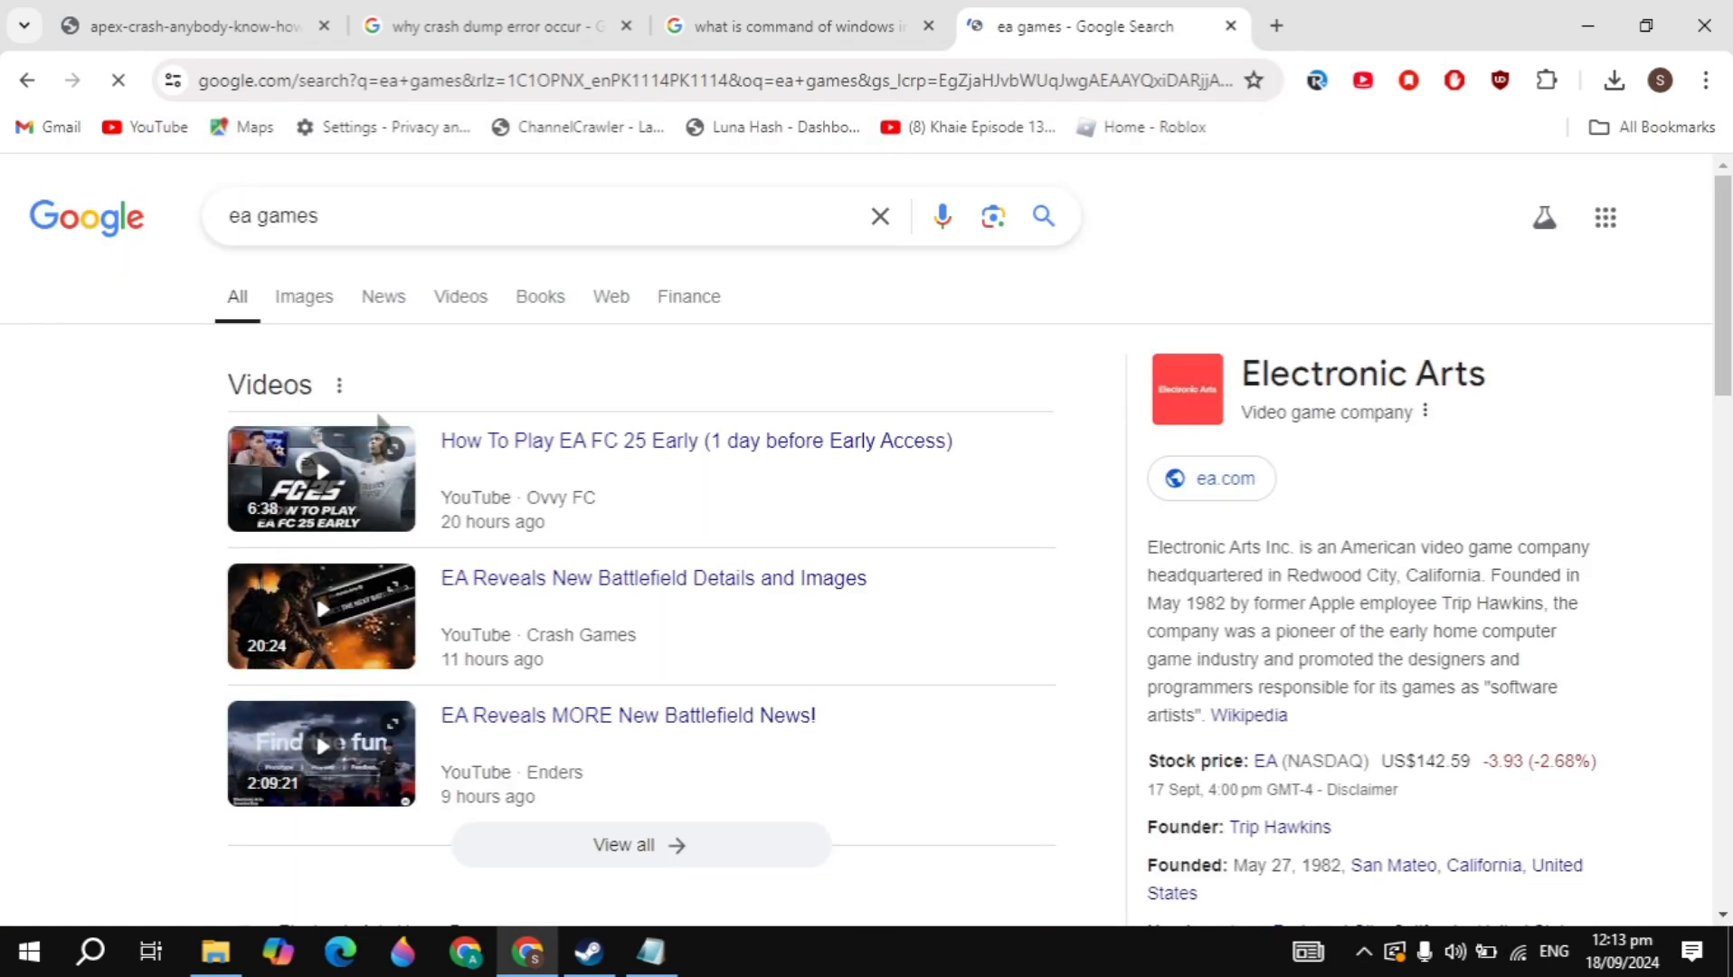
scroll(down, 3)
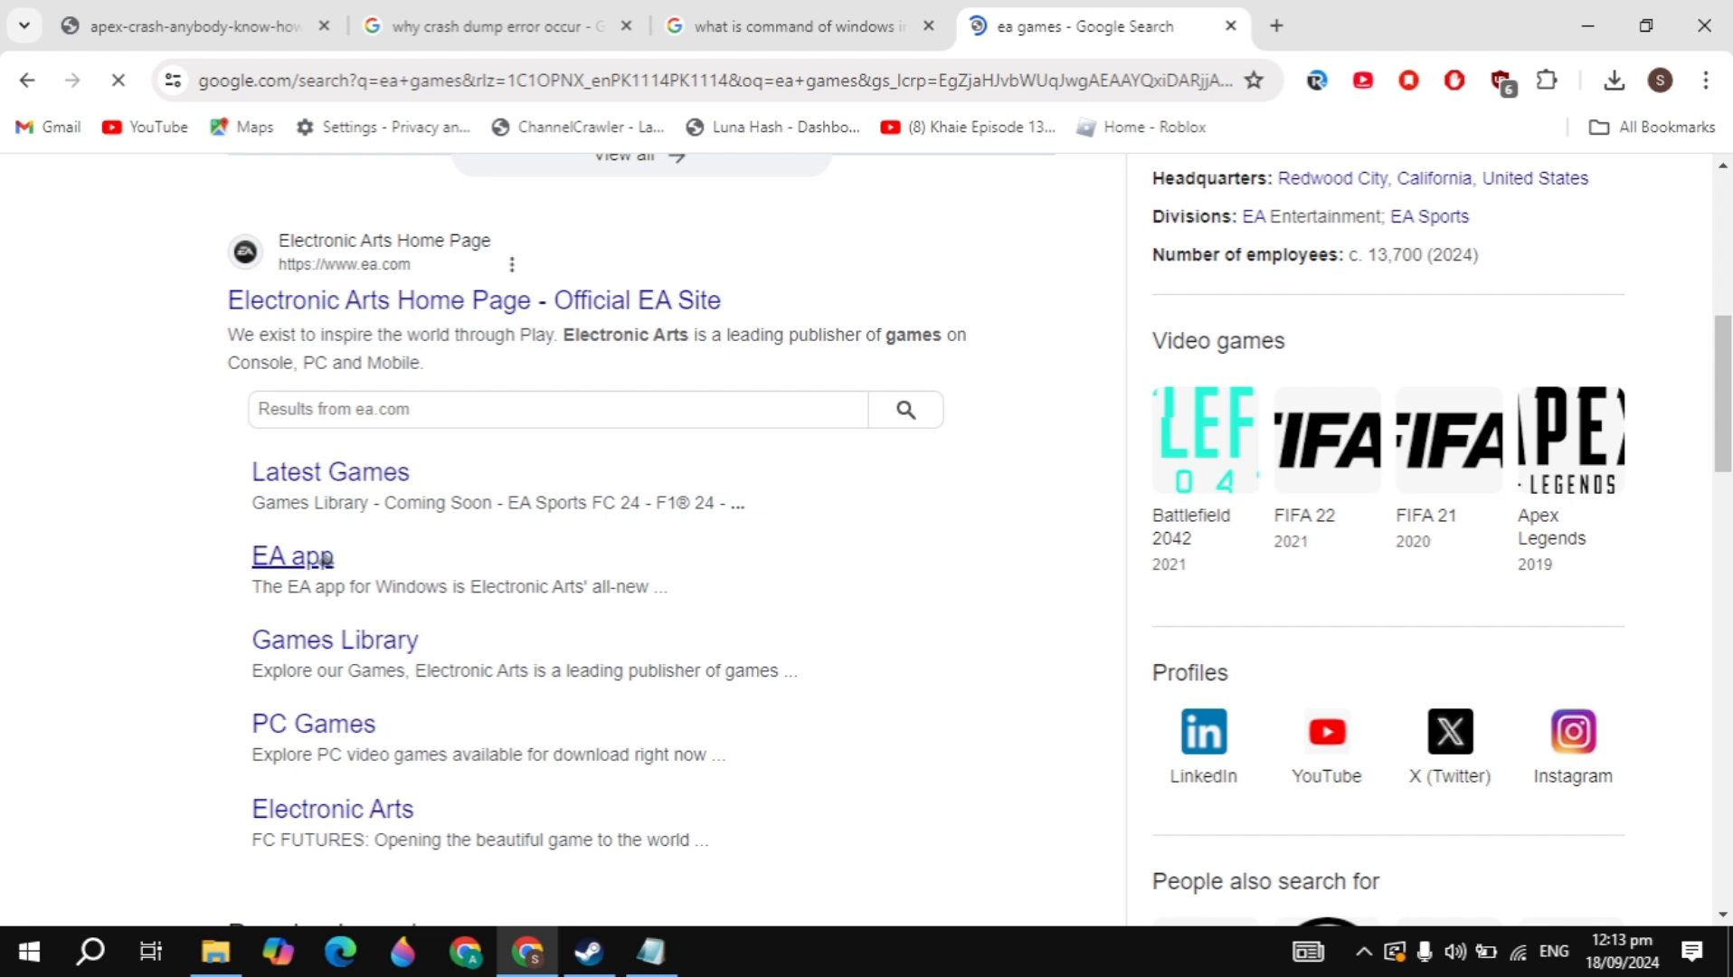